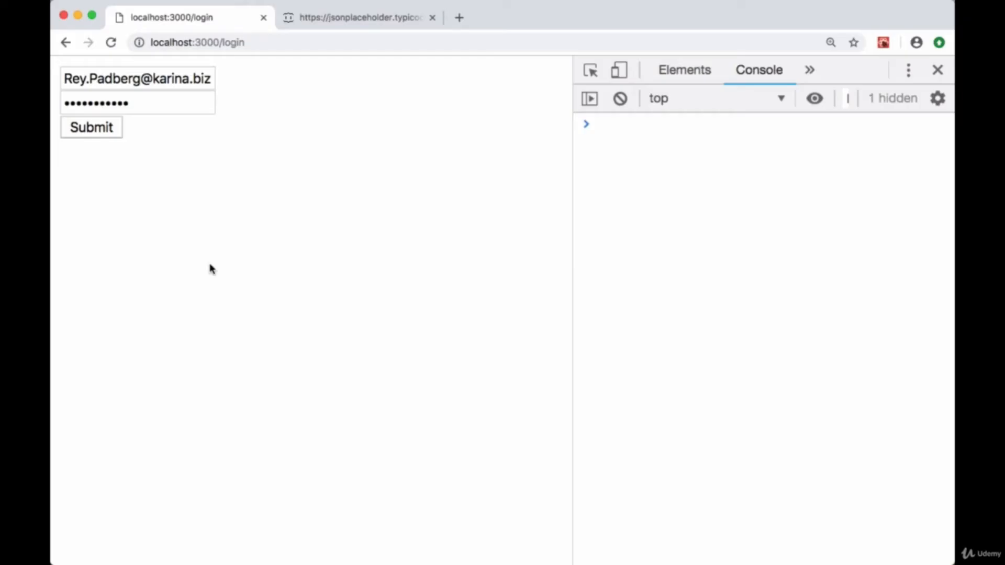
{"action": "mouse_move", "coordinate": [142, 204]}
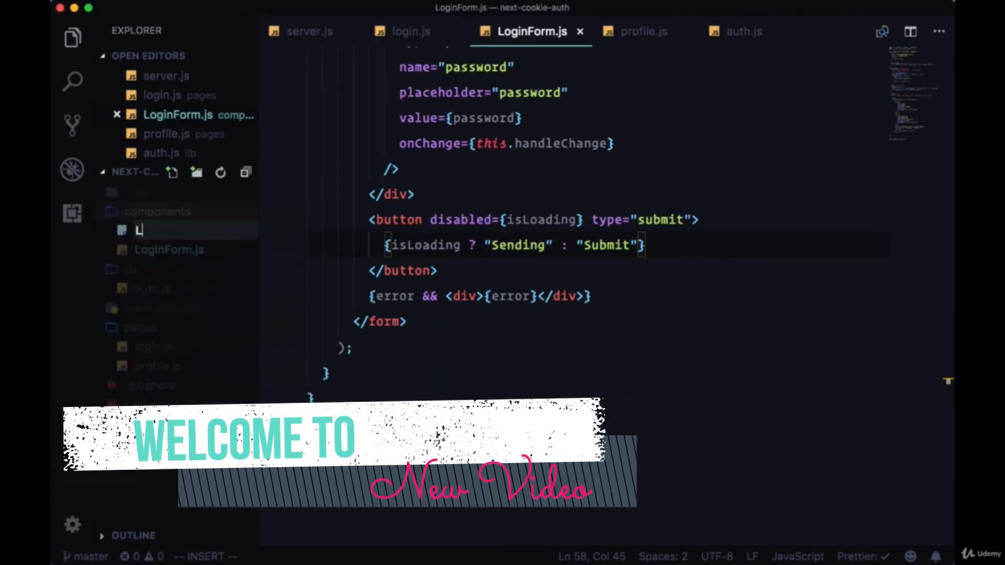
Step: Name the new file Layout.js, import Link from next/link, and start the Layout arrow function
{"action": "type", "text": "ayout.js"}
{"action": "type", "text": "import Link from '"}
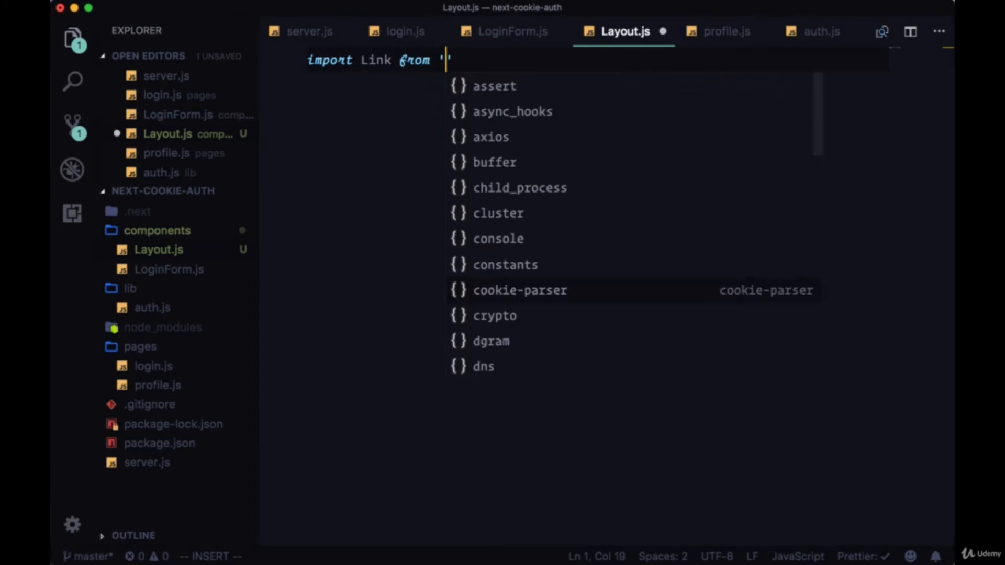
{"action": "type", "text": "next/link"}
{"action": "type", "text": "const Layo"}
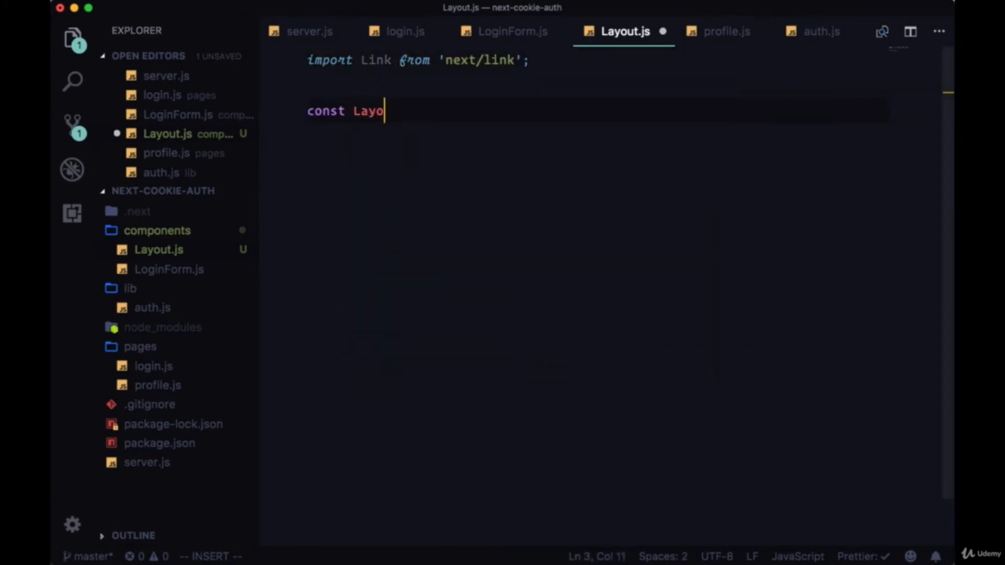
{"action": "type", "text": "ut = () =>"}
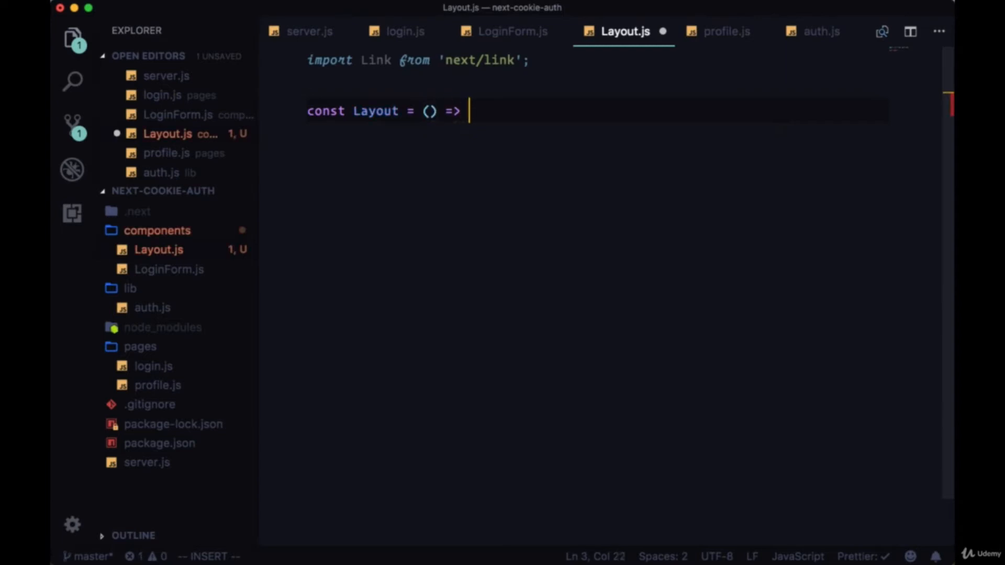
Step: Return a root div holding a navbar with a 'Welcome, Guest' greeting and an empty div
{"action": "type", "text": "("}
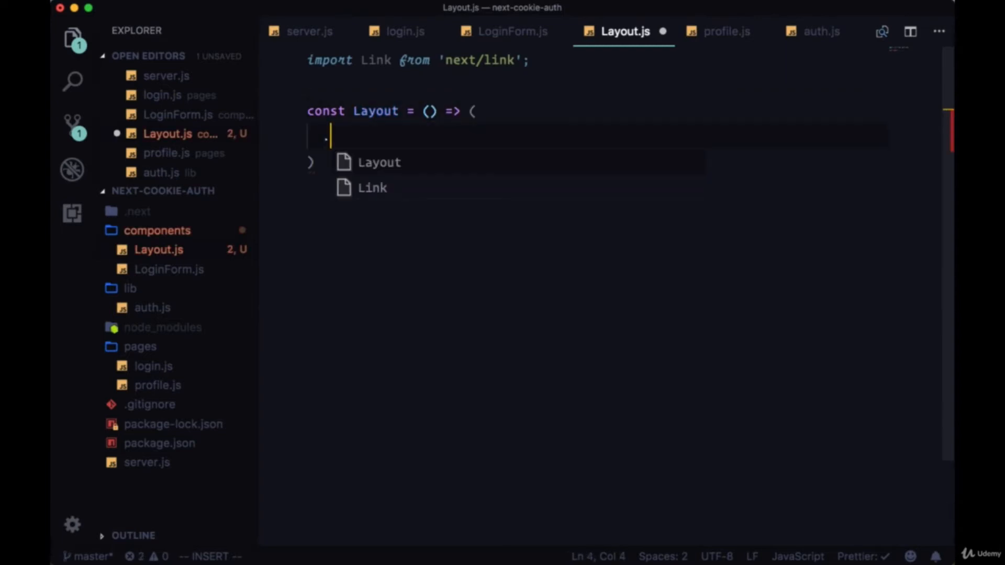
{"action": "type", "text": "<div className=\"root\">"}
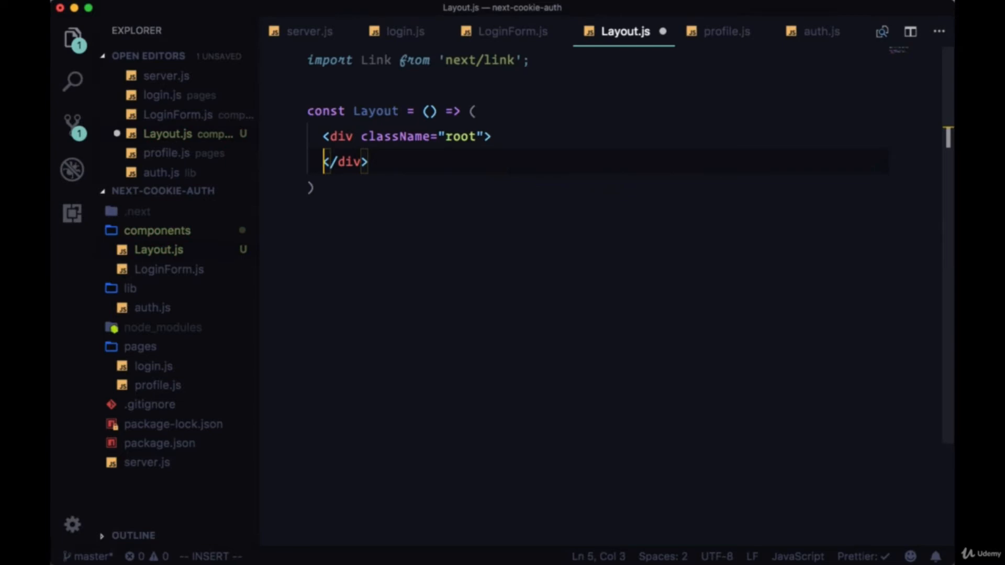
{"action": "type", "text": "nav.nav"}
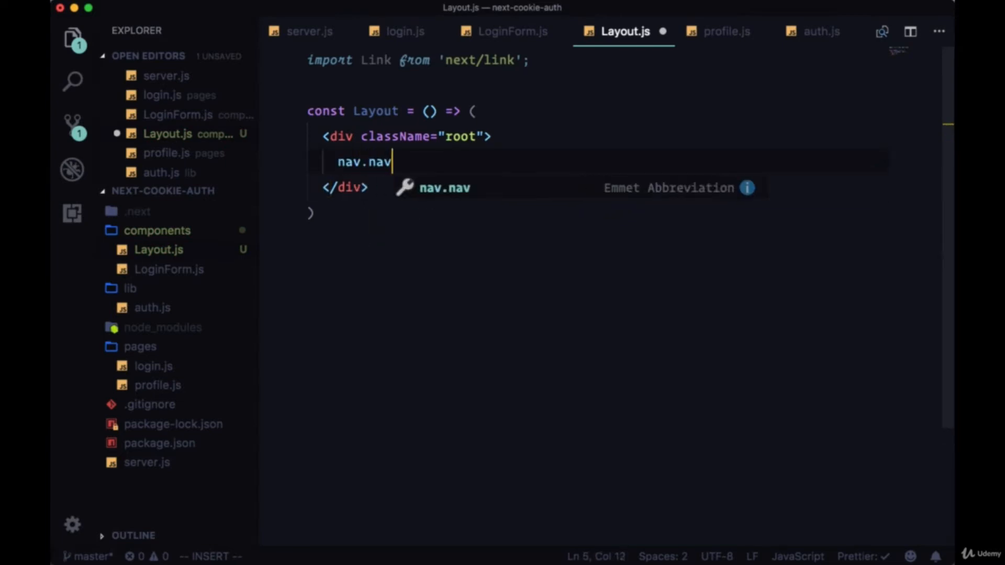
{"action": "key", "text": "Tab"}
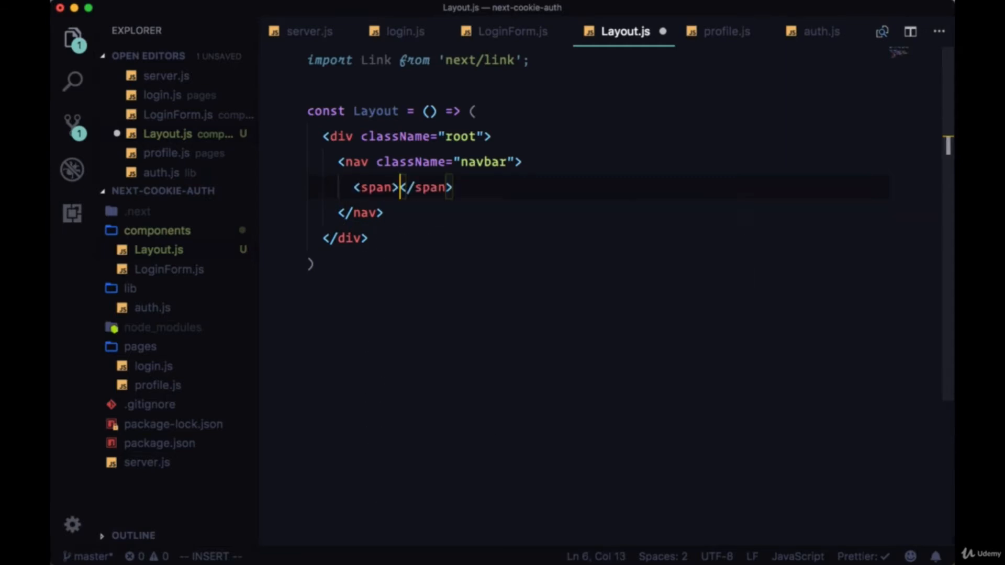
{"action": "type", "text": "Welcome,"}
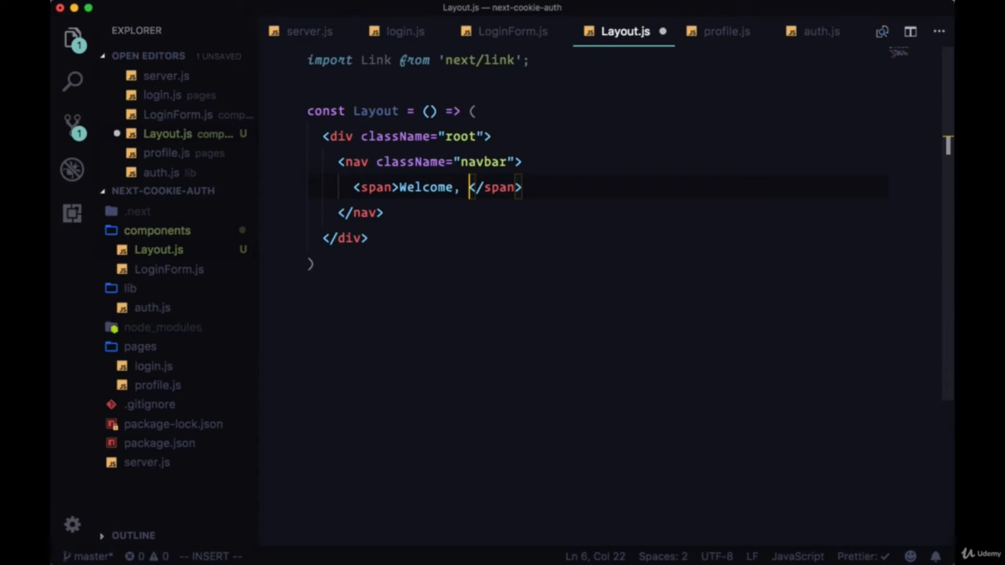
{"action": "mouse_move", "coordinate": [436, 277]}
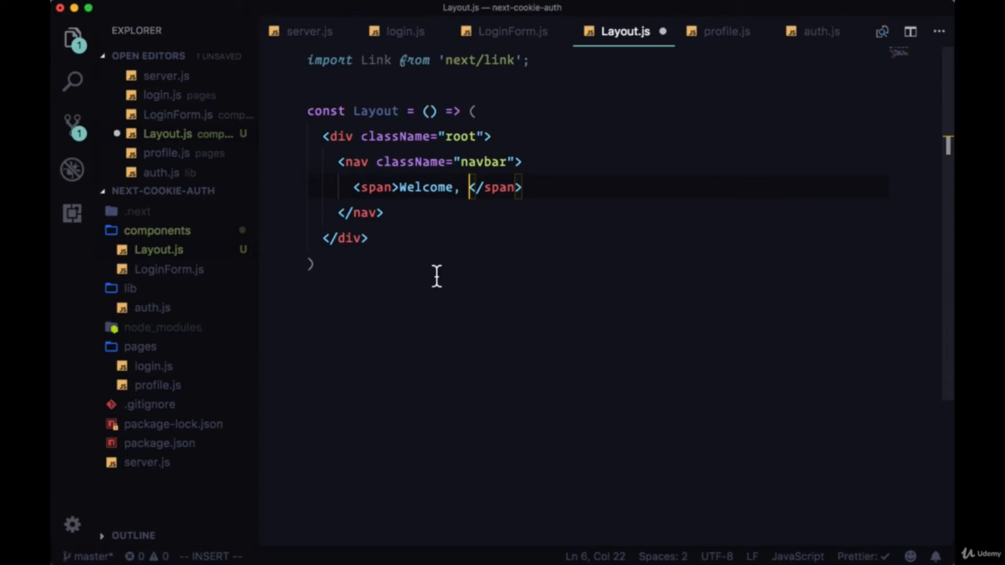
{"action": "type", "text": "<strong></strong><"}
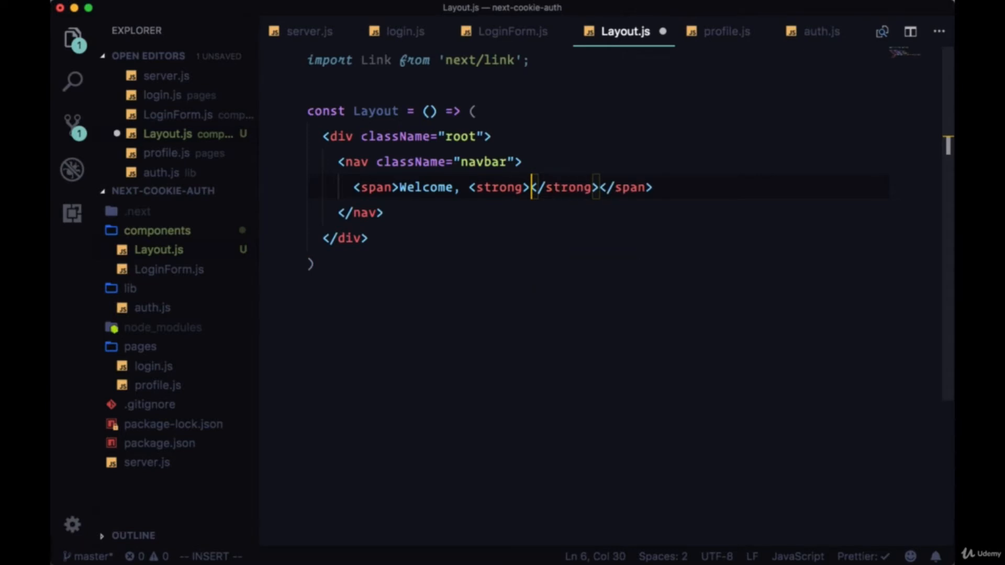
{"action": "type", "text": "Guest"}
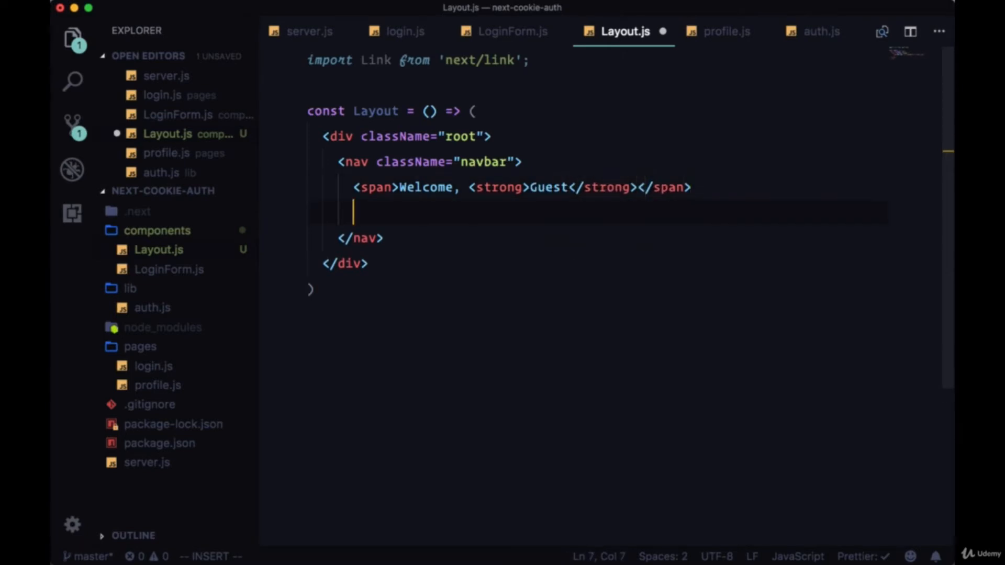
{"action": "type", "text": "<div></div>"}
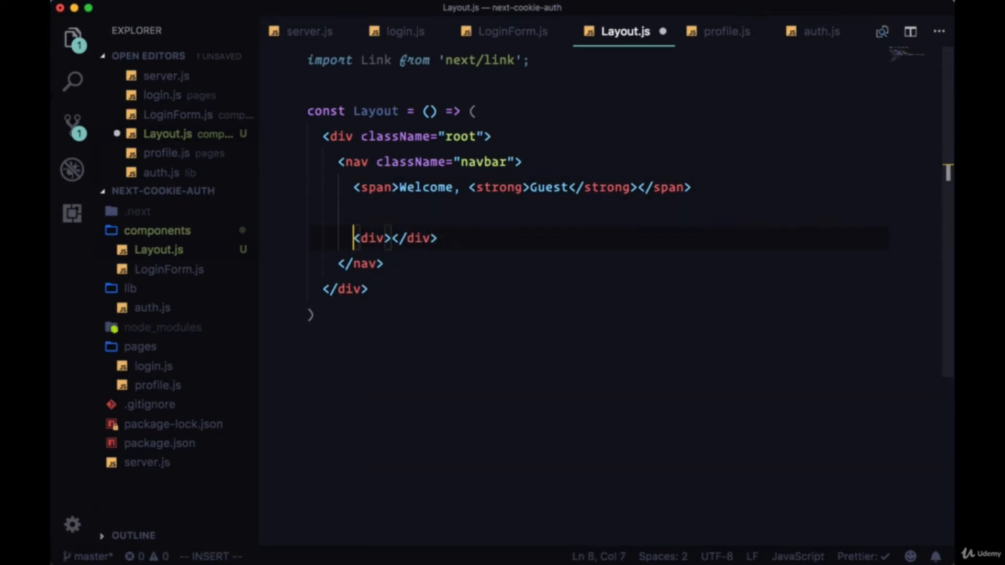
Step: Add Home and Profile links to the navbar's inner div
{"action": "type", "text": "Link href=\"/\">"}
{"action": "type", "text": "<a href=\""}
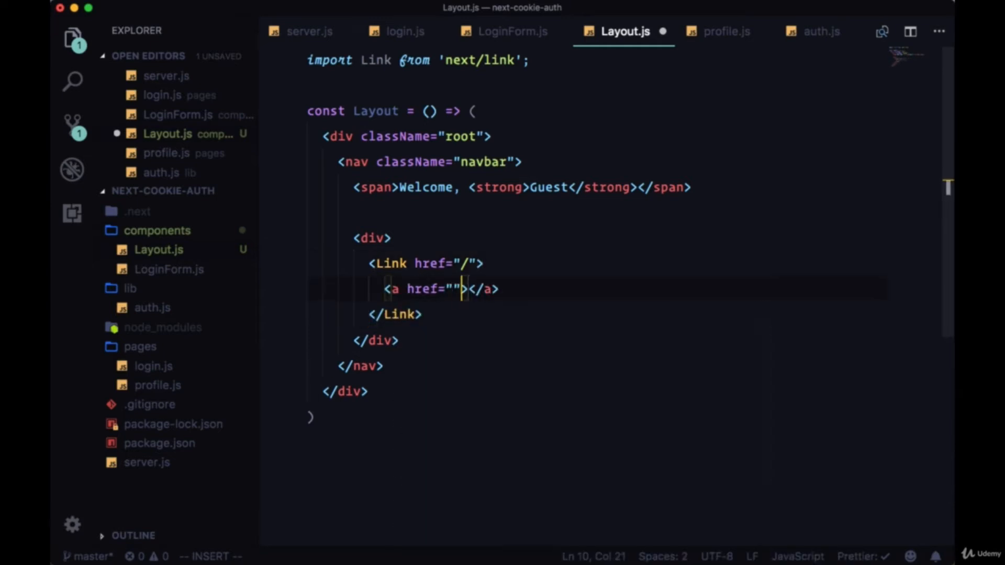
{"action": "type", "text": "H</a>"}
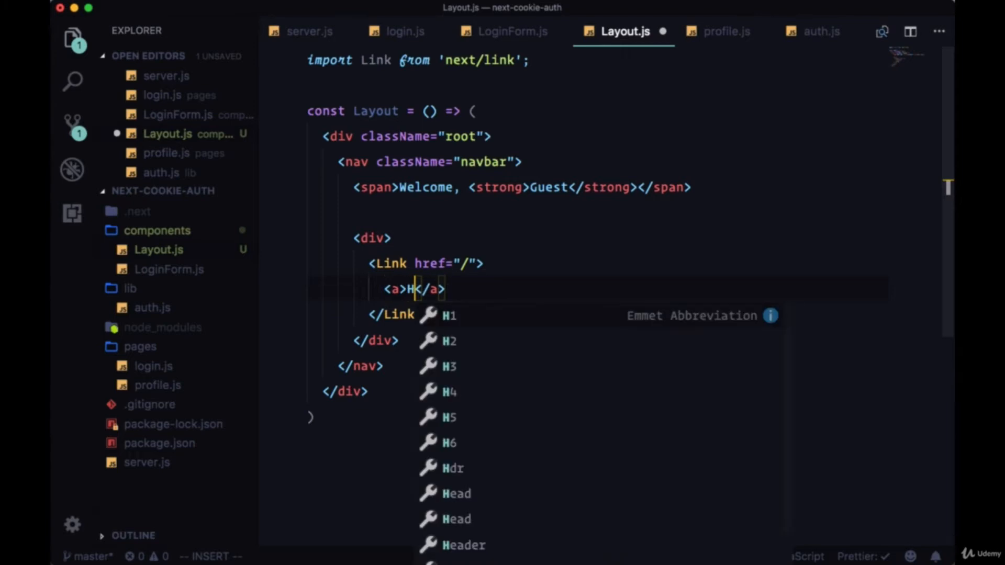
{"action": "type", "text": "ome"}
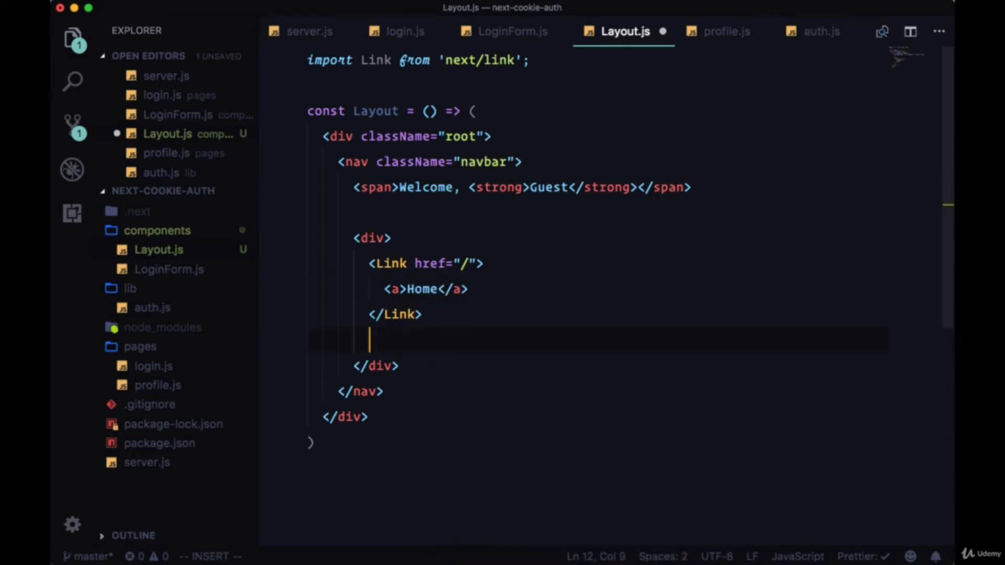
{"action": "type", "text": "<Link href=></Link>"}
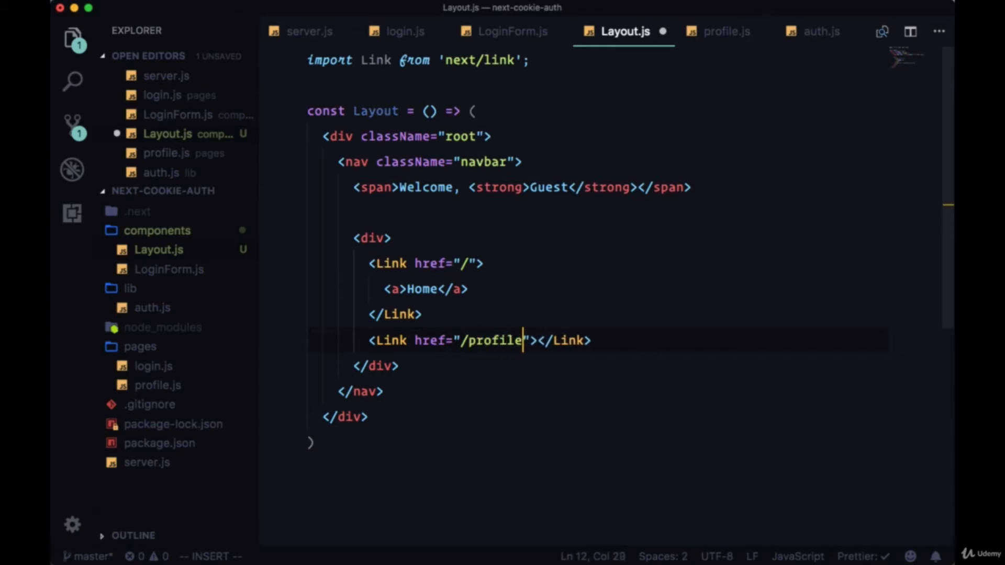
{"action": "type", "text": "a></a>"}
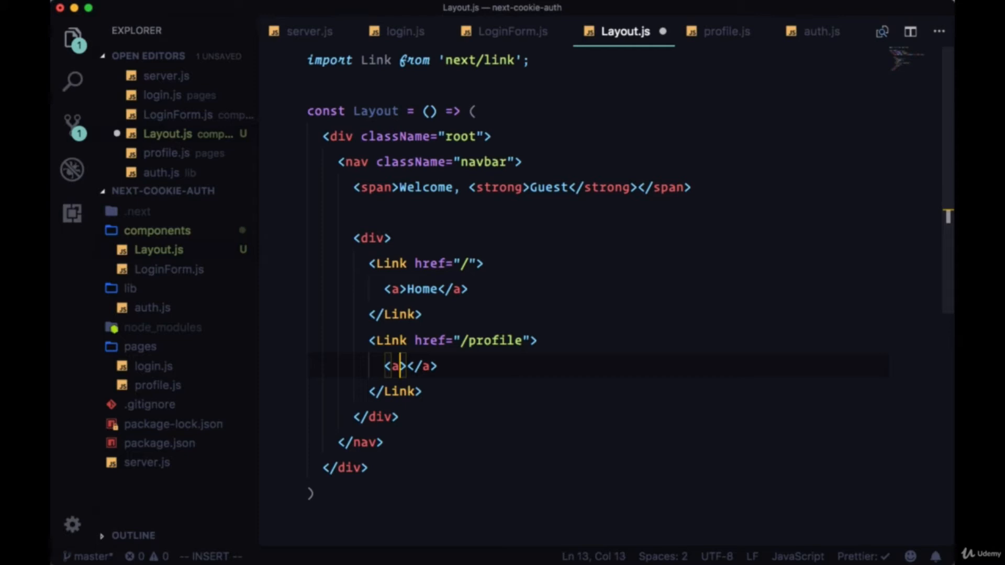
{"action": "type", "text": "Profile"}
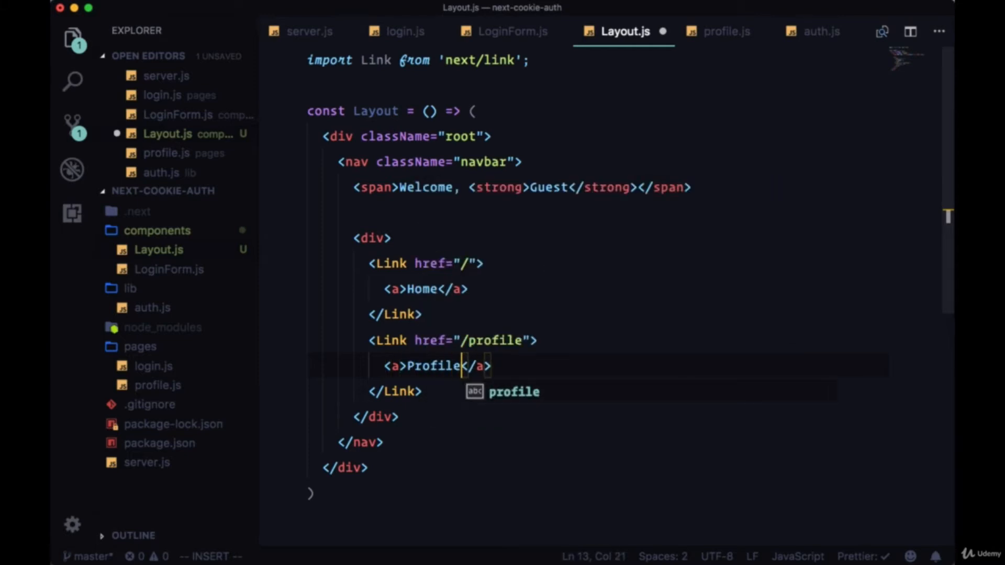
Step: Add a Logout button and a /login Link reading 'Login'
{"action": "type", "text": "button>Log</button>"}
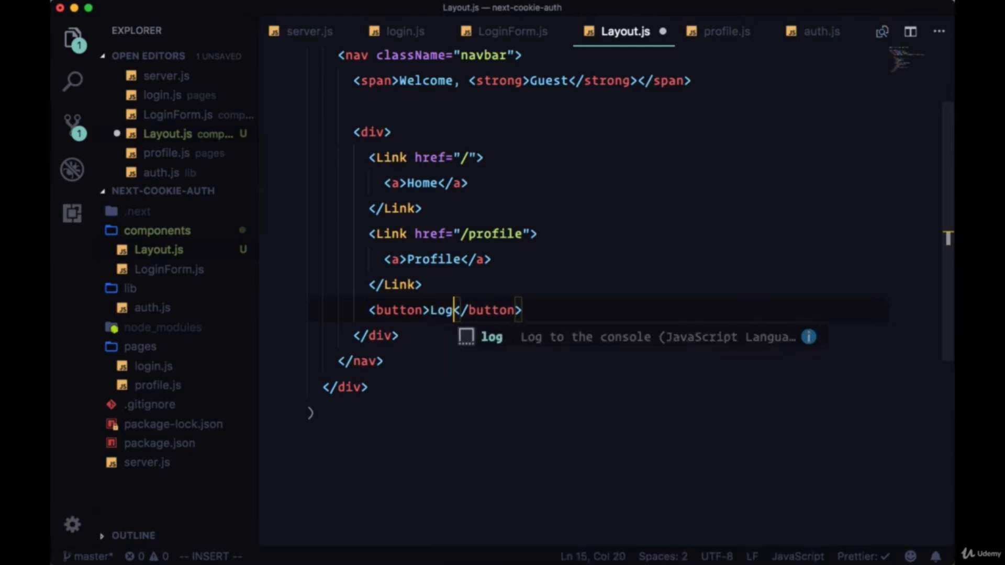
{"action": "type", "text": "out"}
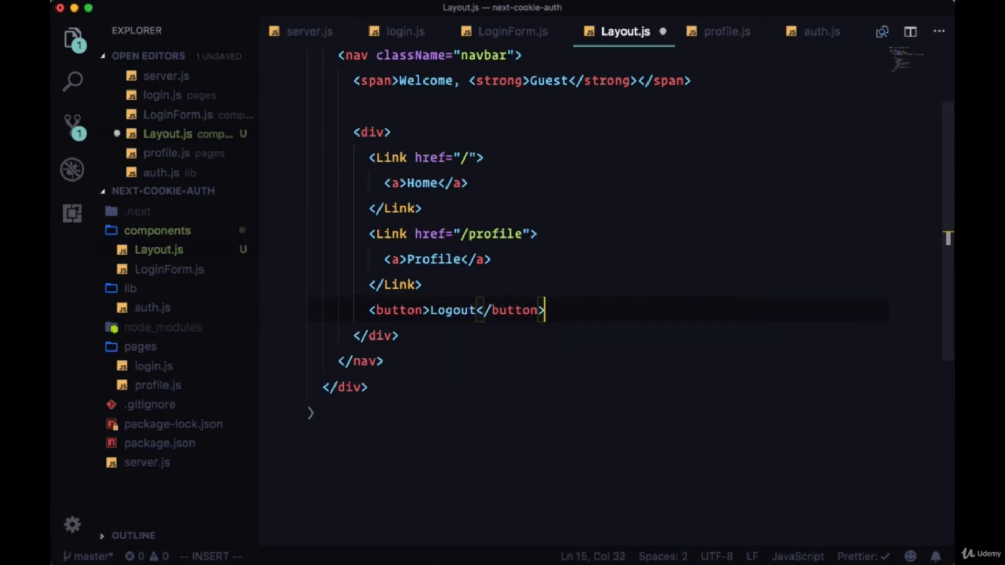
{"action": "type", "text": "L"}
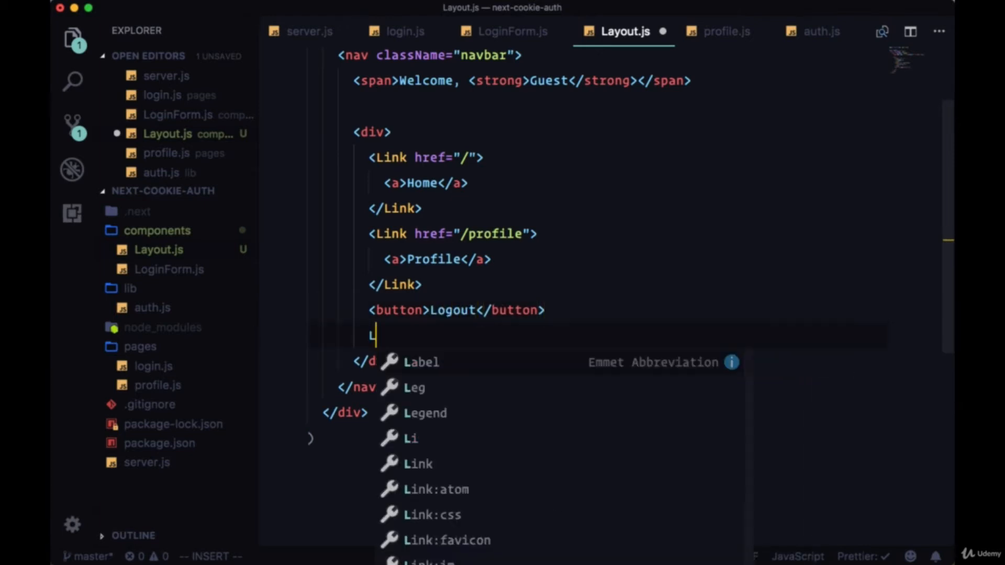
{"action": "key", "text": "Tab"}
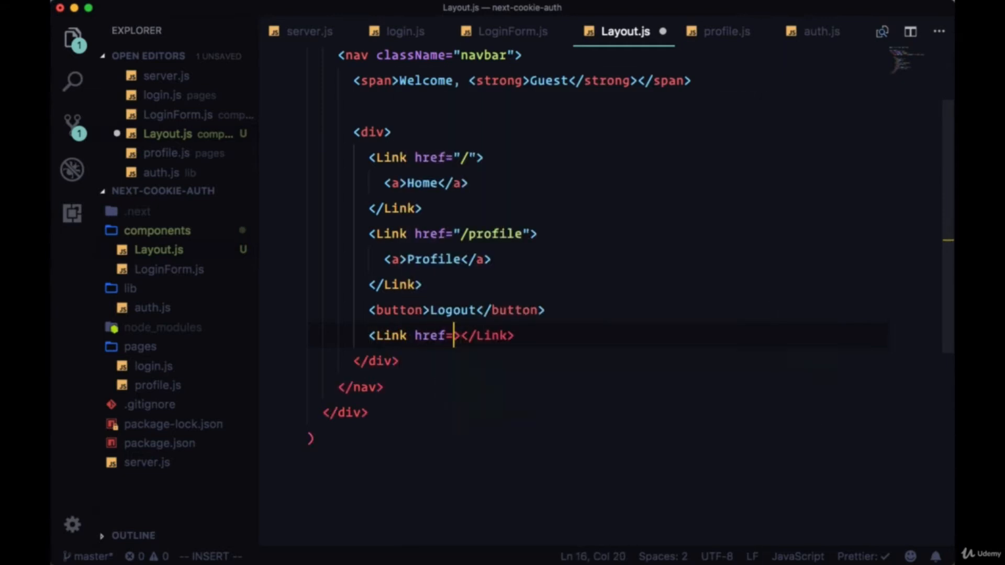
{"action": "type", "text": "\"/log\""}
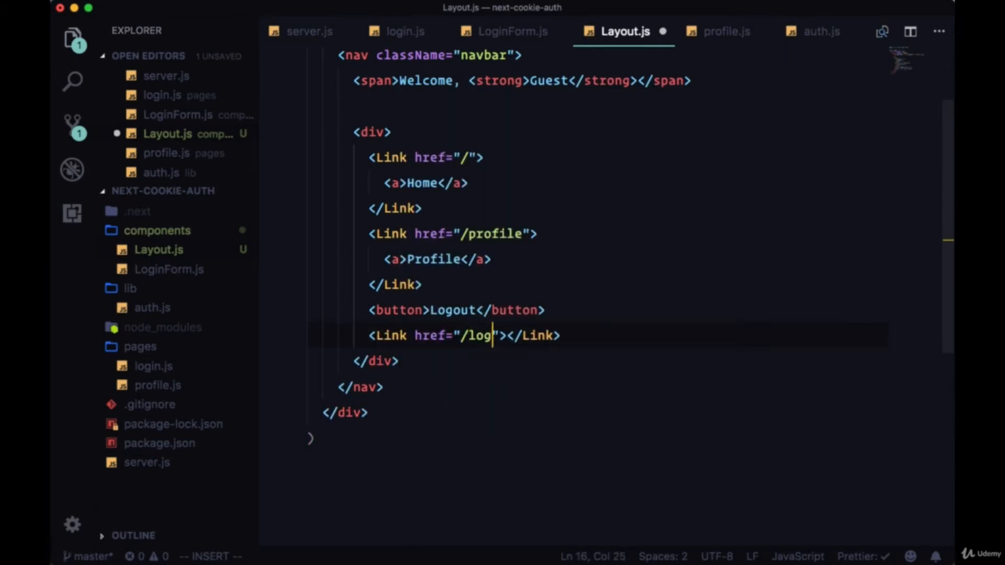
{"action": "type", "text": "a"}
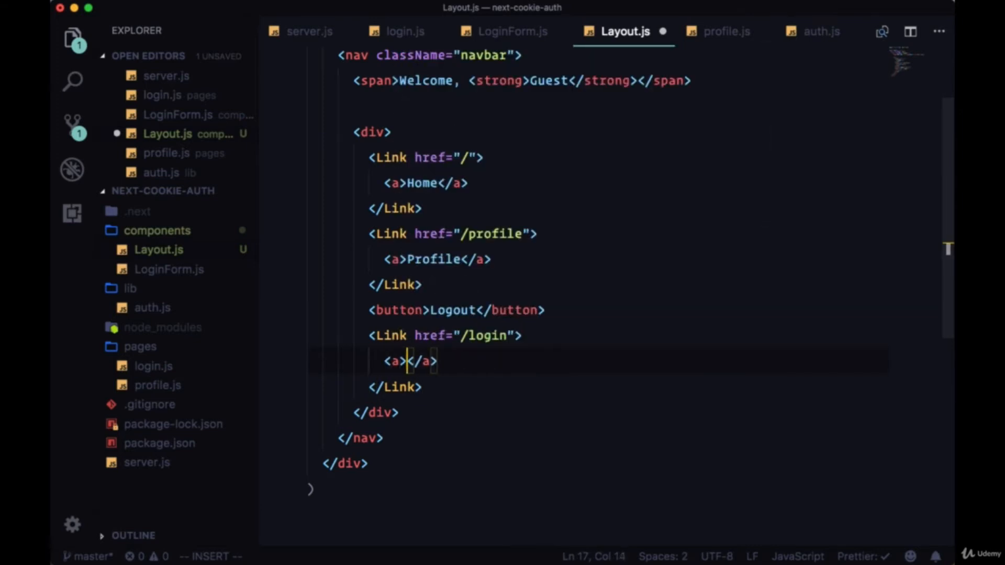
{"action": "type", "text": "Login"}
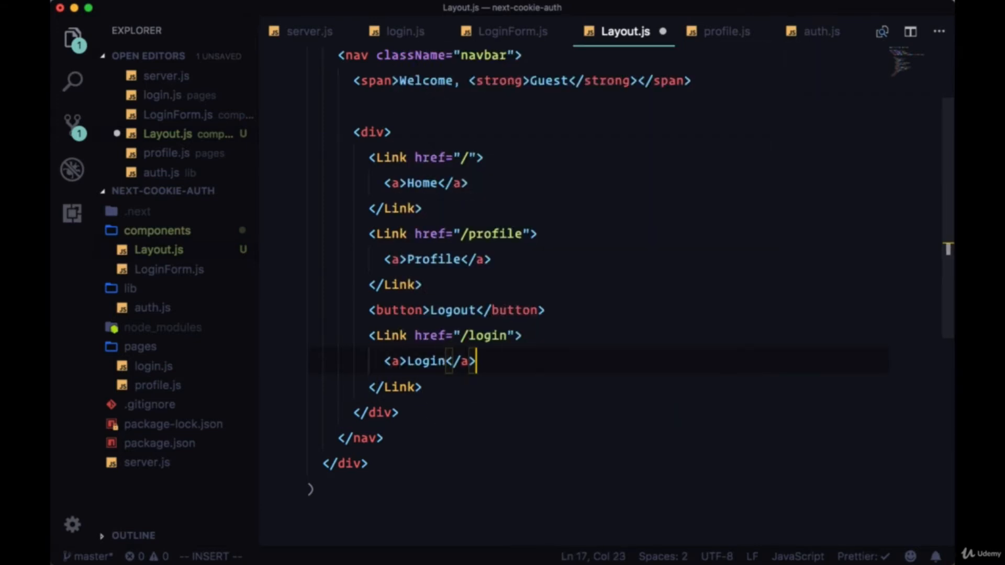
Step: Render the children and a title heading below the navbar
{"action": "scroll", "scroll_direction": "down", "scroll_amount": 3}
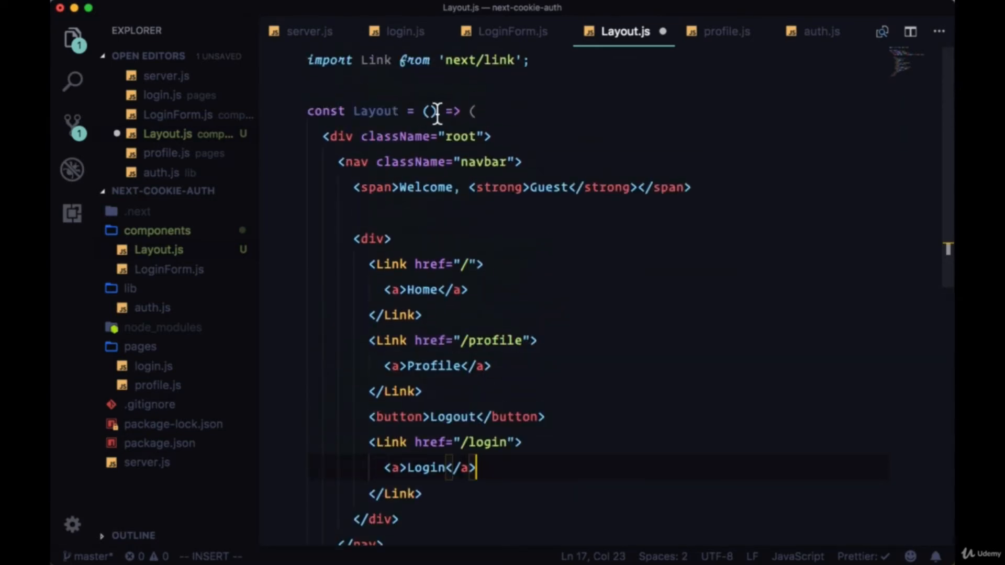
{"action": "type", "text": "{ children }"}
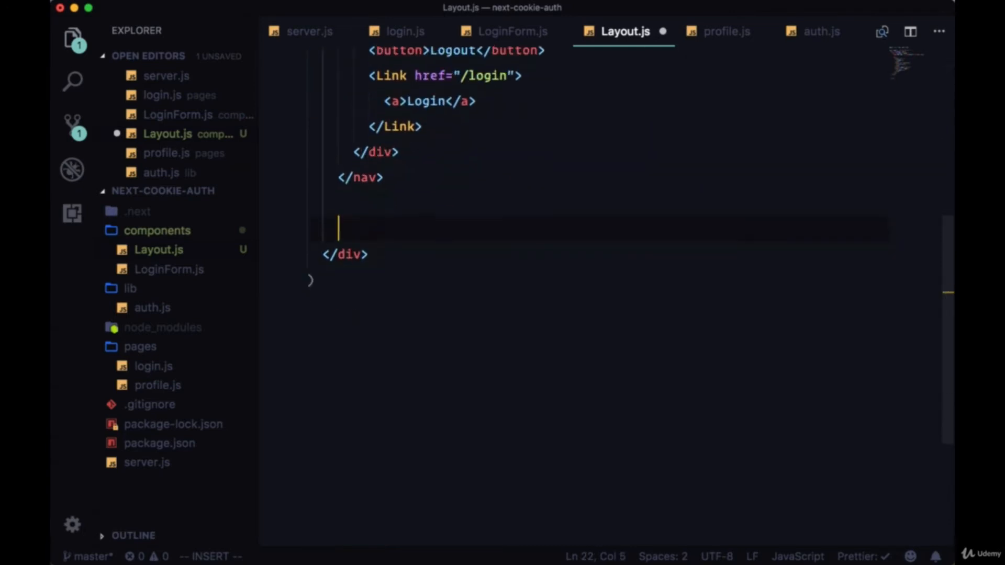
{"action": "type", "text": "{children}"}
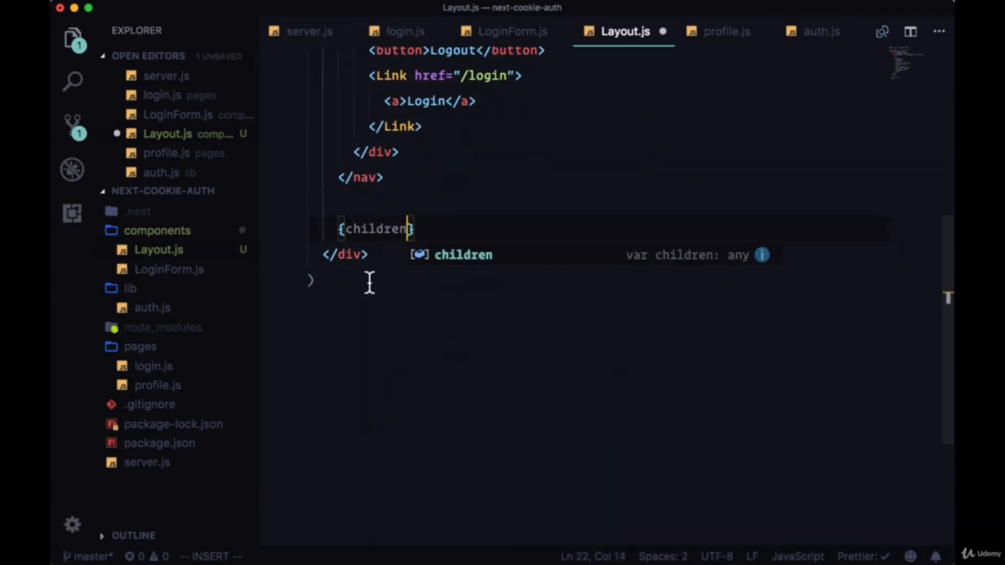
{"action": "type", "text": "h1>{title}</h1>"}
{"action": "type", "text": "<style jsx></style>"}
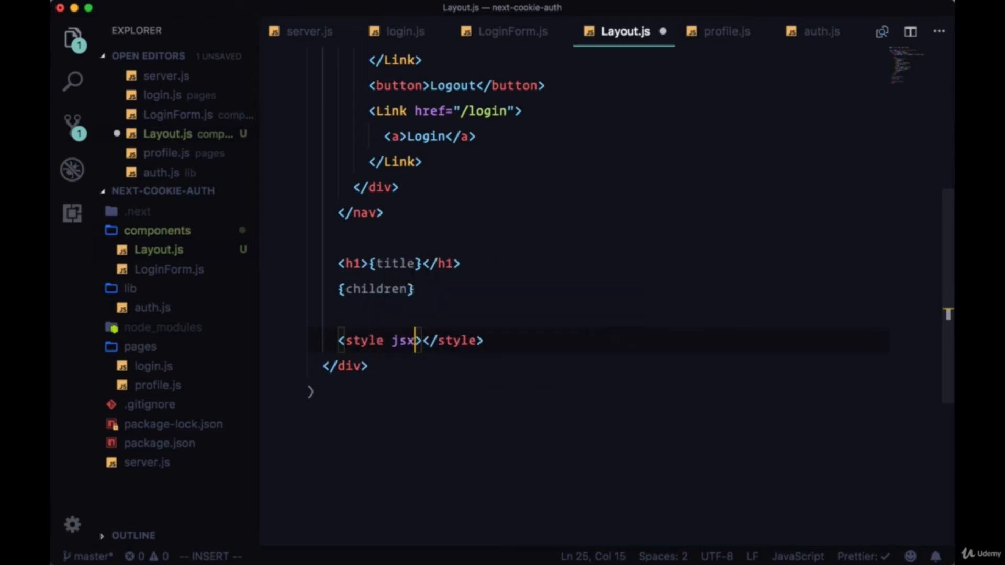
Step: Add a style jsx block making .root a centered flex column
{"action": "type", "text": "{`"}
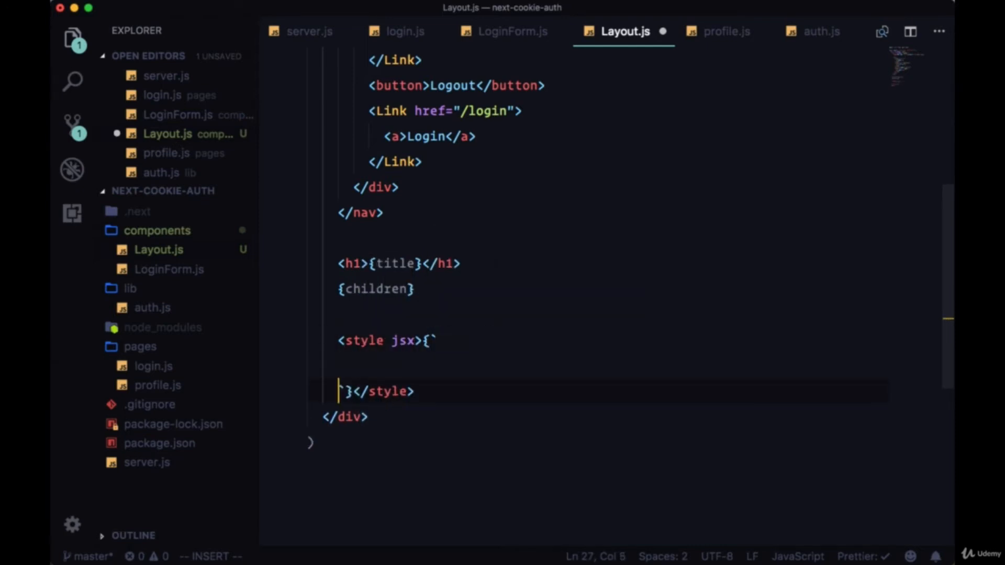
{"action": "type", "text": ".r"}
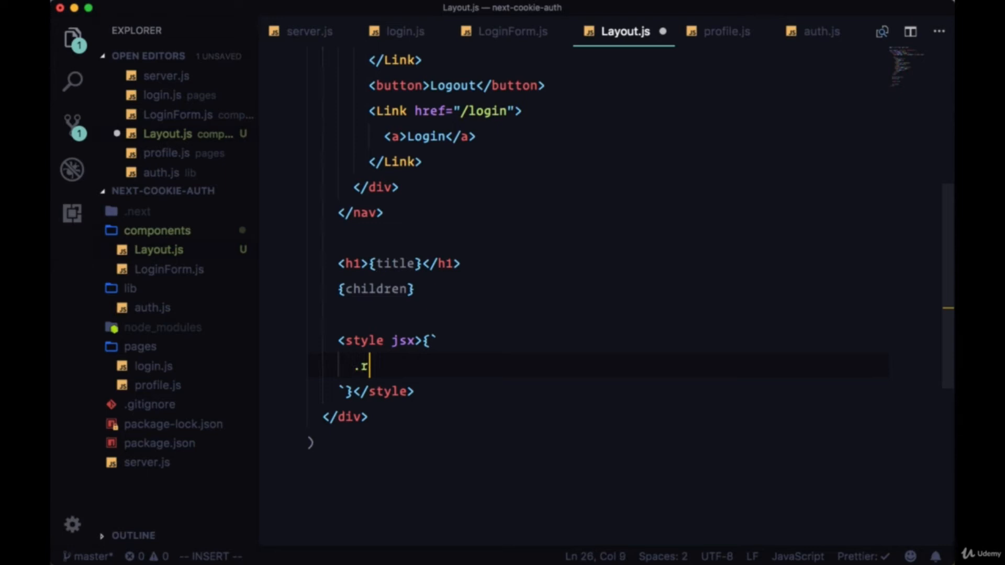
{"action": "type", "text": "oot {"}
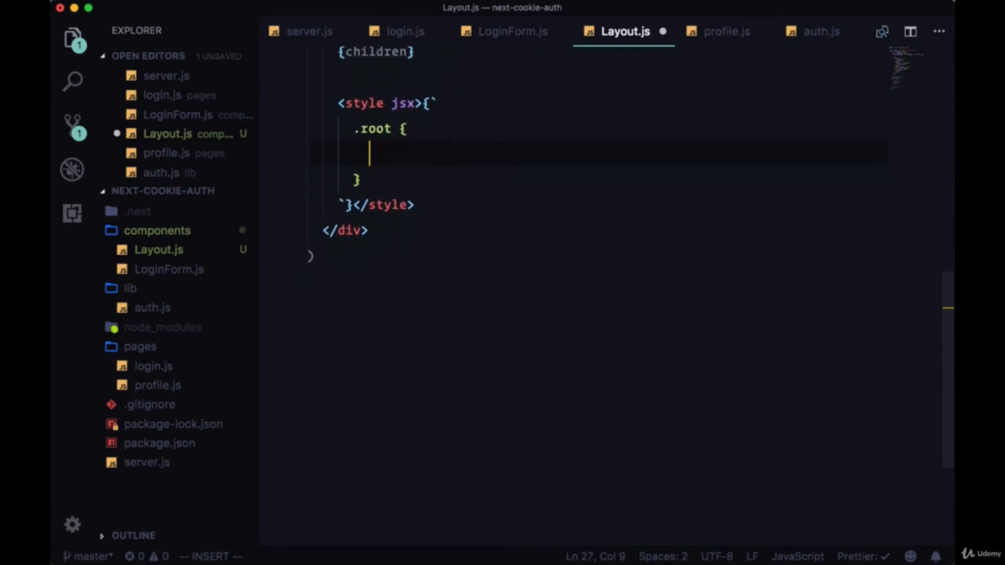
{"action": "type", "text": "dip"}
{"action": "type", "text": "align"}
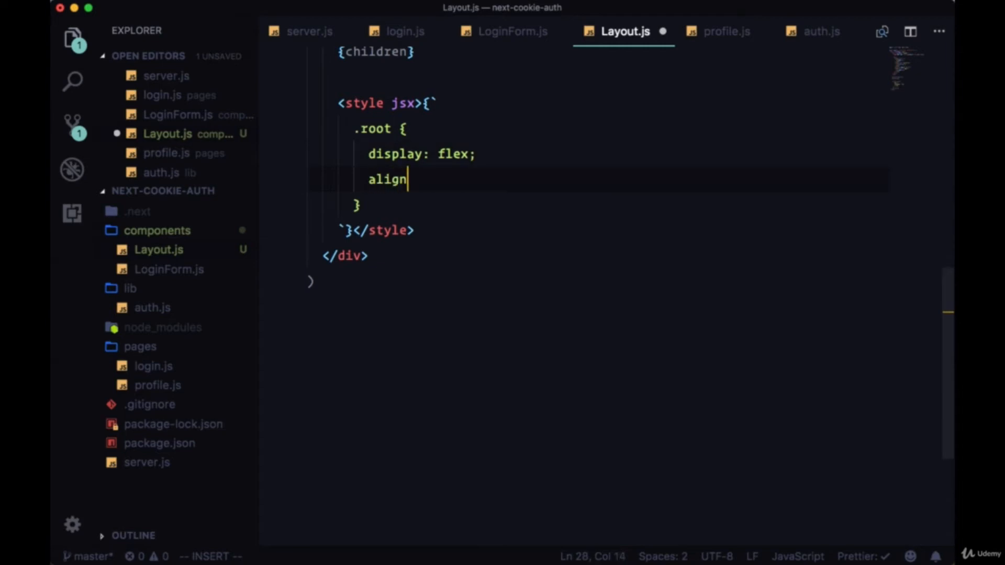
{"action": "type", "text": "-items: center;"}
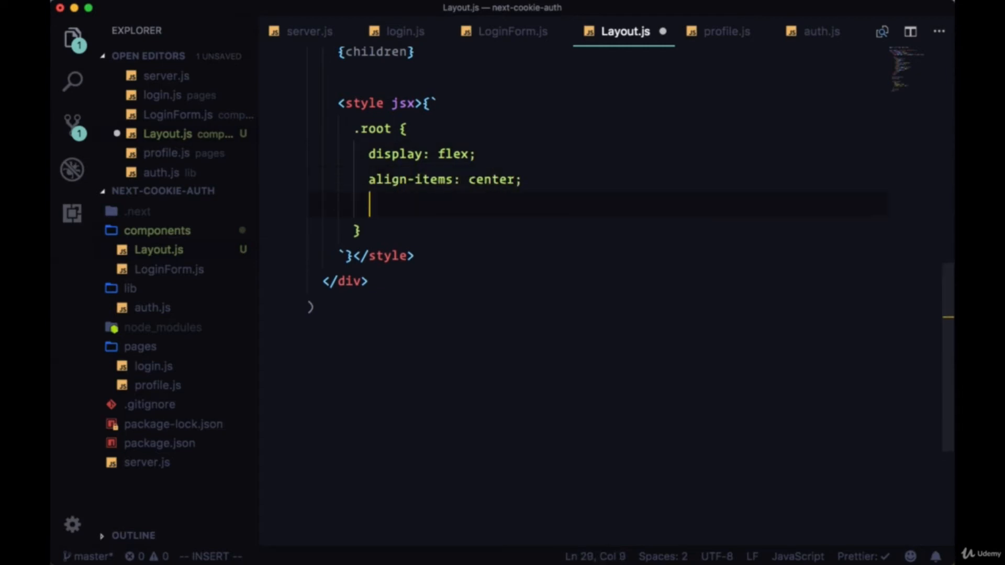
{"action": "type", "text": "justify"}
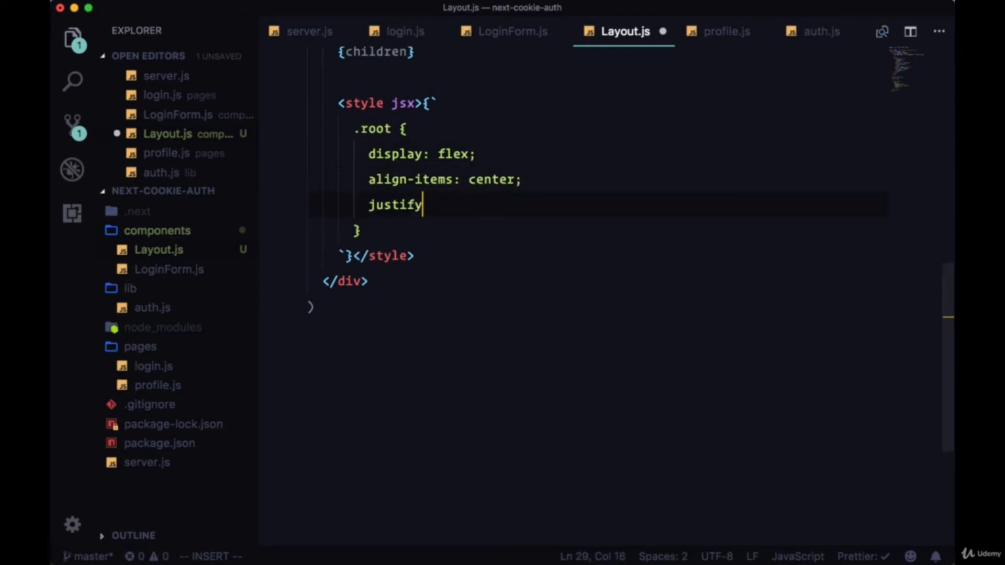
{"action": "type", "text": "-content: center;"}
{"action": "type", "text": "flex-directi"}
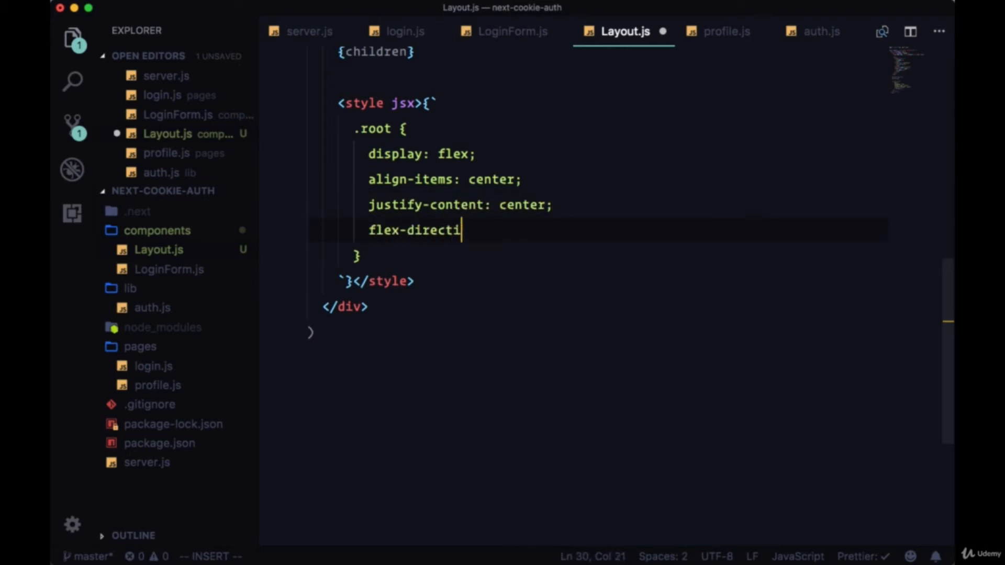
{"action": "type", "text": "on: column"}
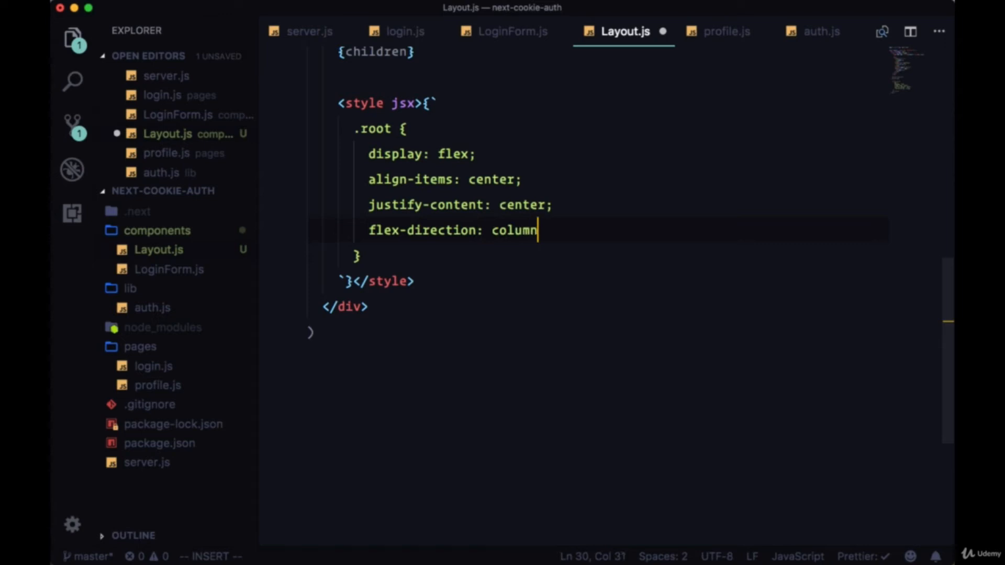
{"action": "type", "text": ";"}
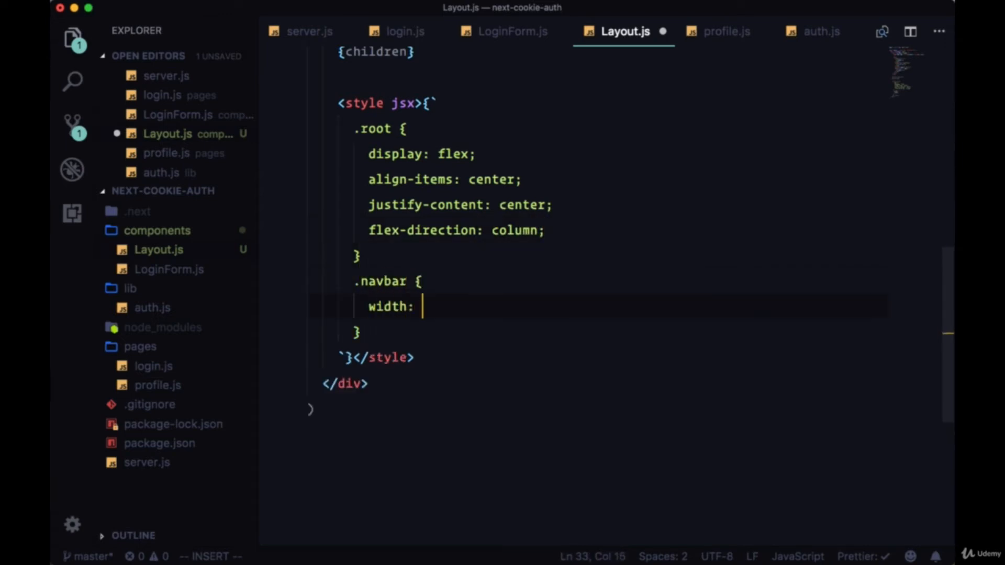
Step: Style .navbar with 100% width, flex display and space-around justification
{"action": "type", "text": "100%"}
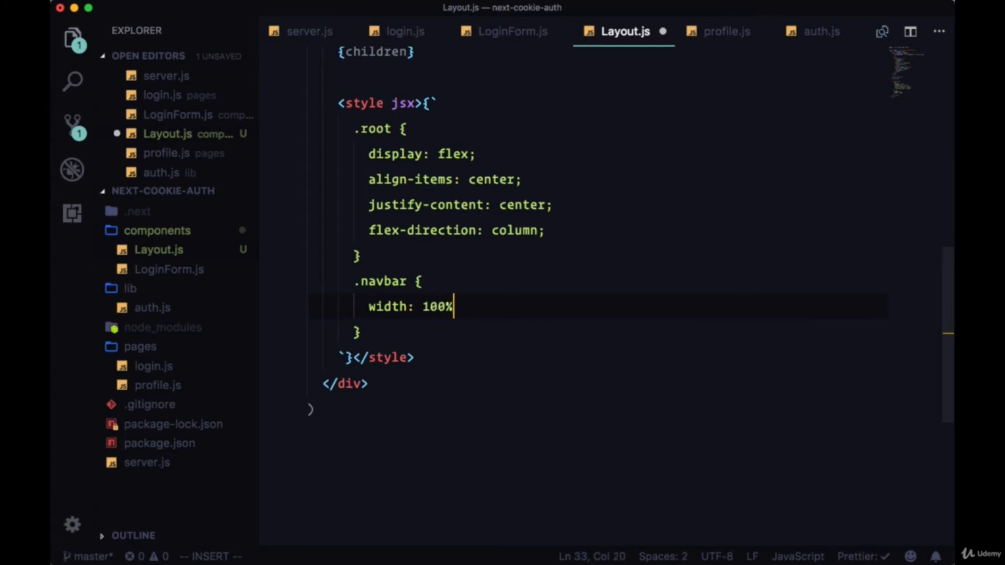
{"action": "type", "text": ";"}
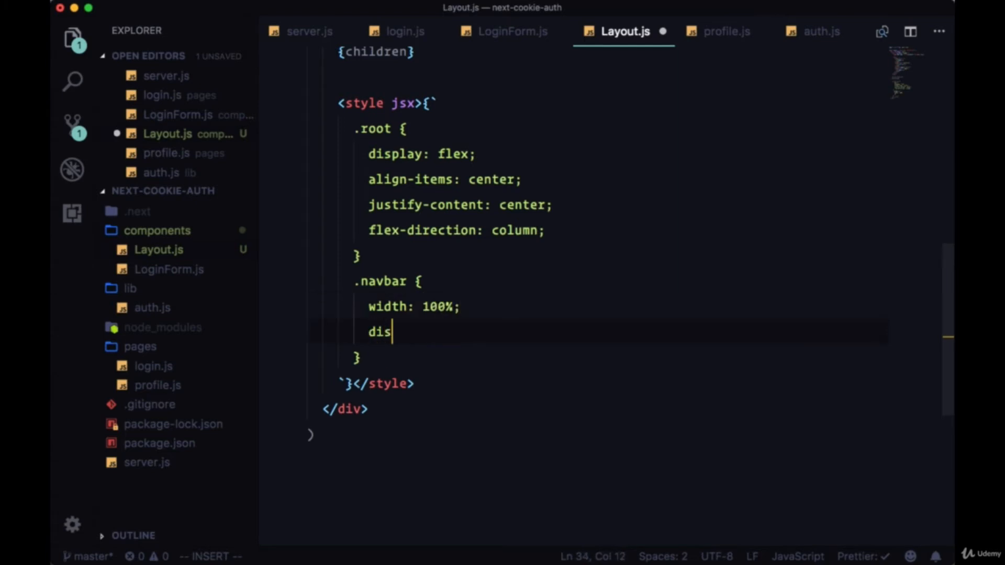
{"action": "type", "text": "play: flex;"}
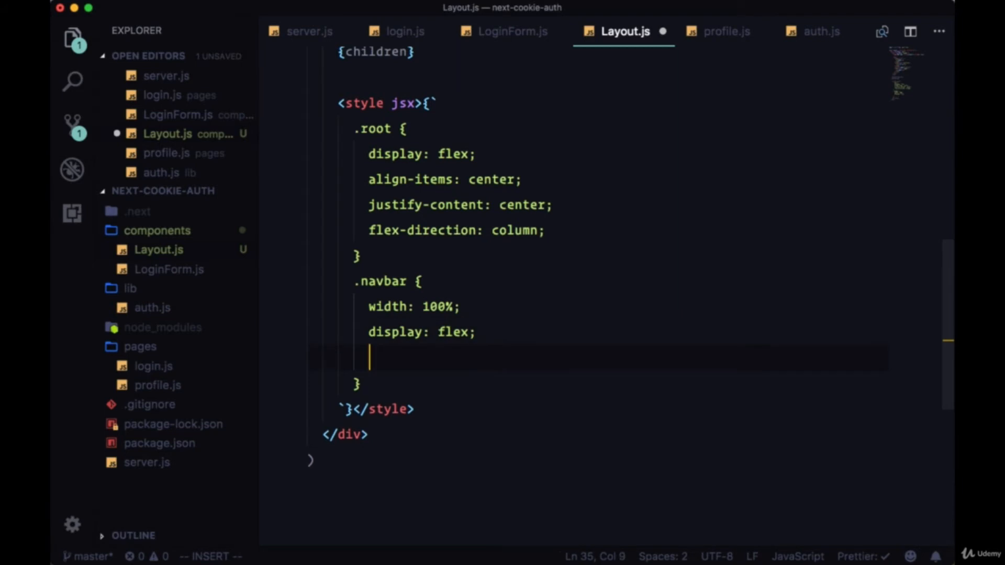
{"action": "type", "text": "justify-ocn"}
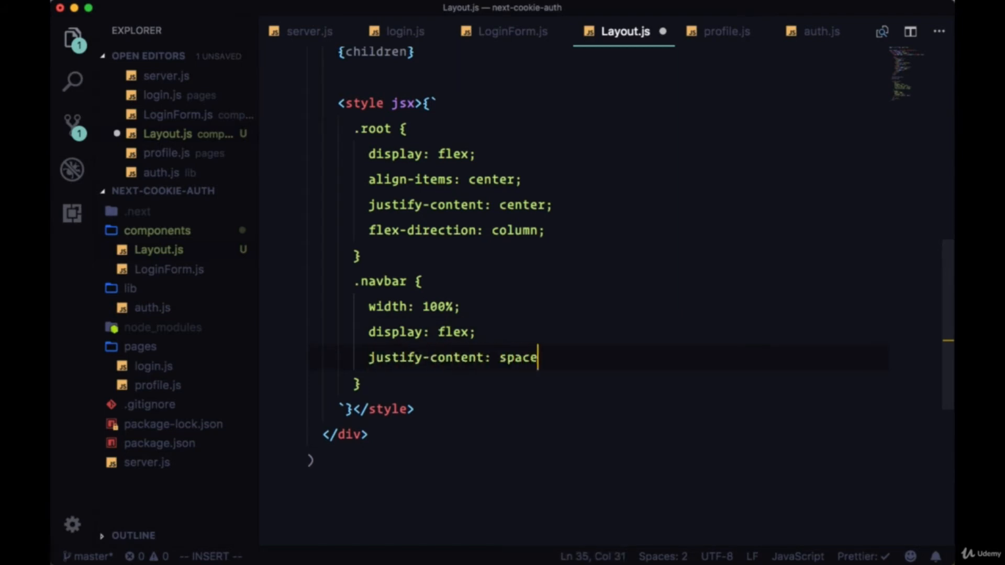
{"action": "type", "text": "-around;"}
{"action": "type", "text": "marg"}
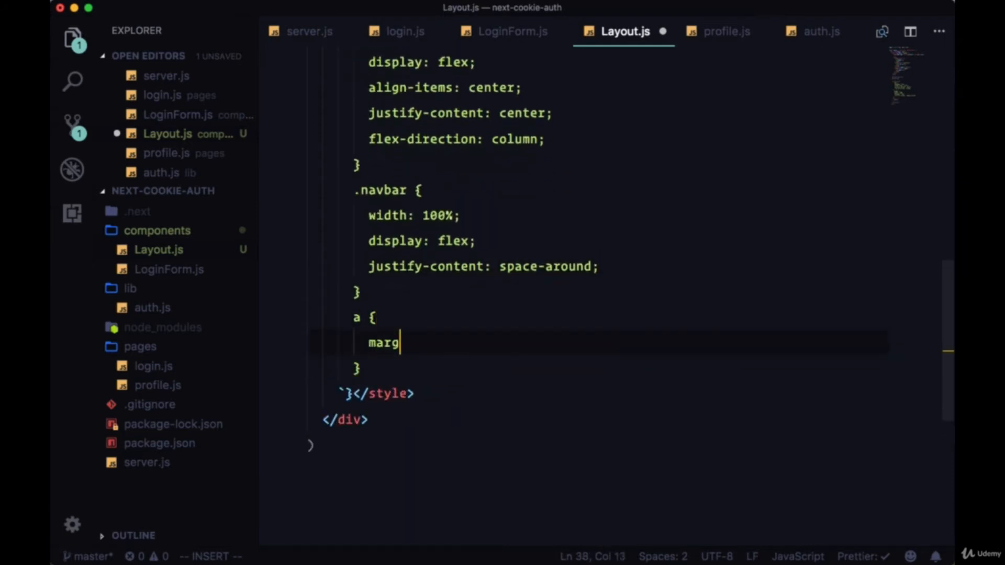
Step: Finish the link margin rule and start a button rule with underline decoration and padding
{"action": "type", "text": "in-right: 0.5em;"}
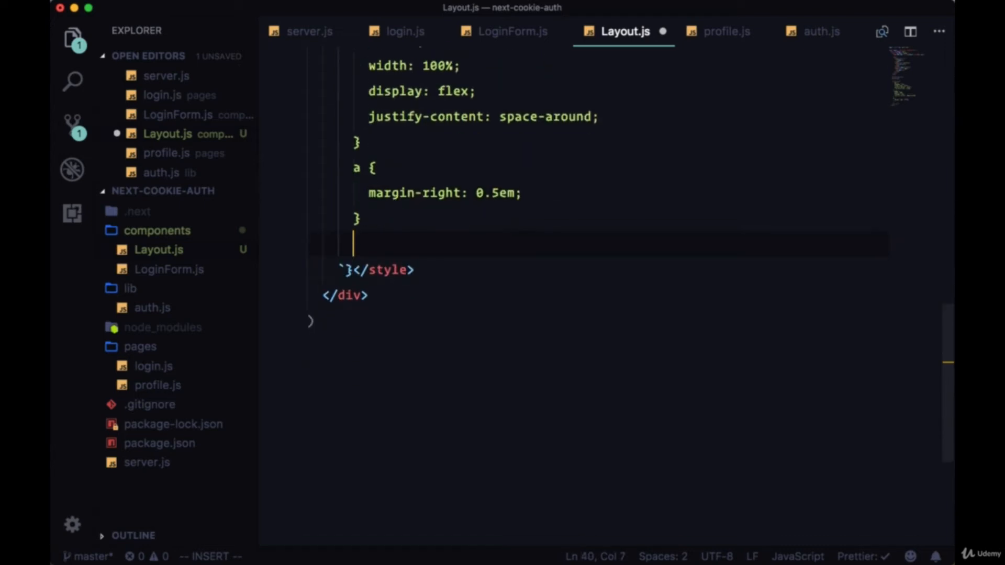
{"action": "type", "text": "button {"}
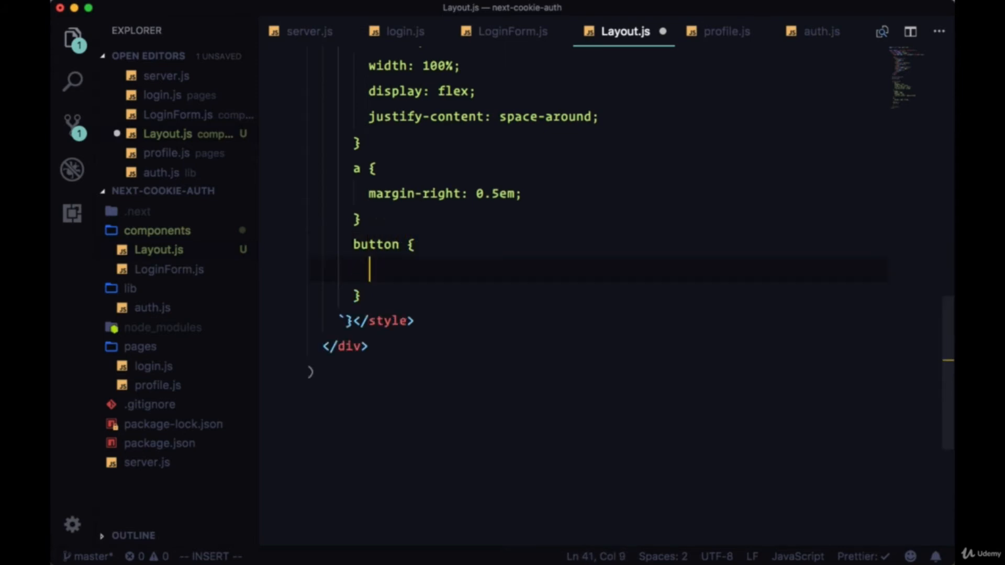
{"action": "type", "text": "text"}
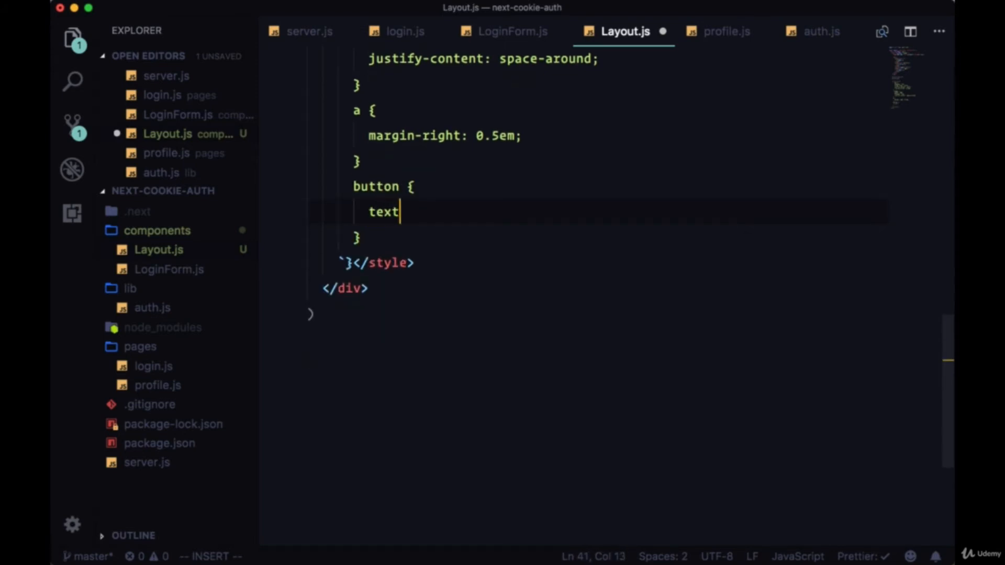
{"action": "type", "text": "-decoration: unde"}
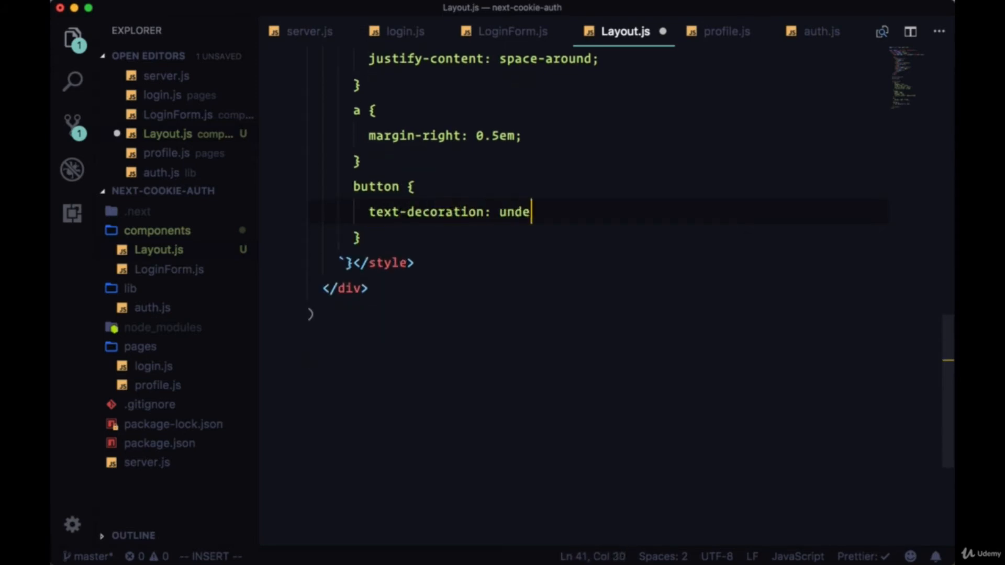
{"action": "type", "text": "rline;pad"}
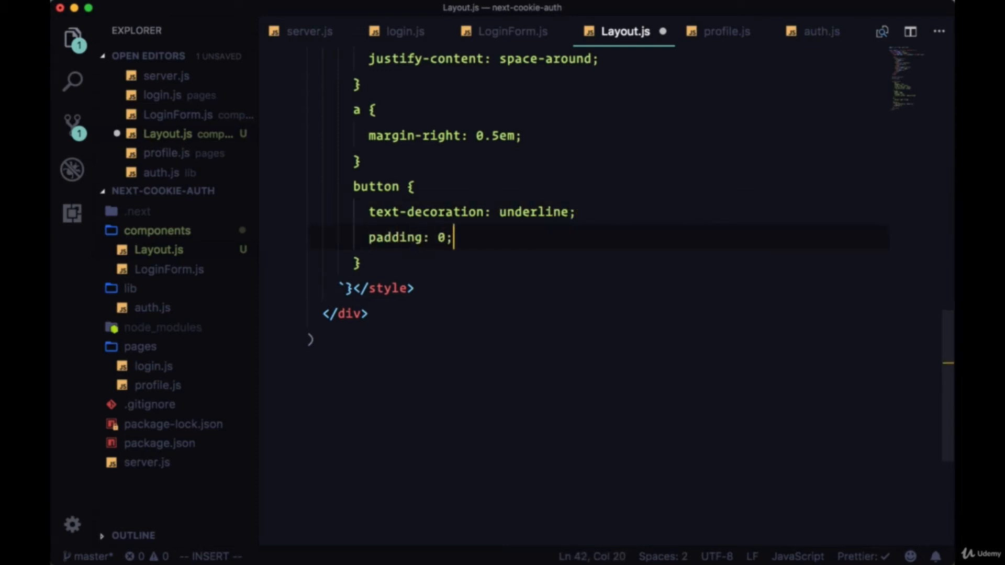
Step: Give buttons pointer cursor, no border, rgb(0, 0, 238) color, and export Layout by default
{"action": "type", "text": "font: inherit;"}
{"action": "type", "text": "cur"}
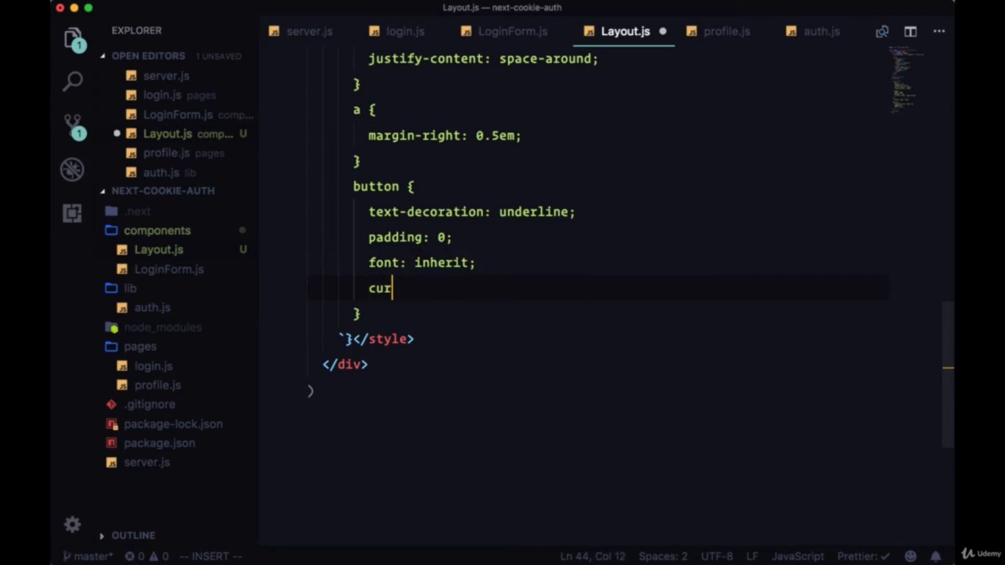
{"action": "type", "text": "sor: pointe"}
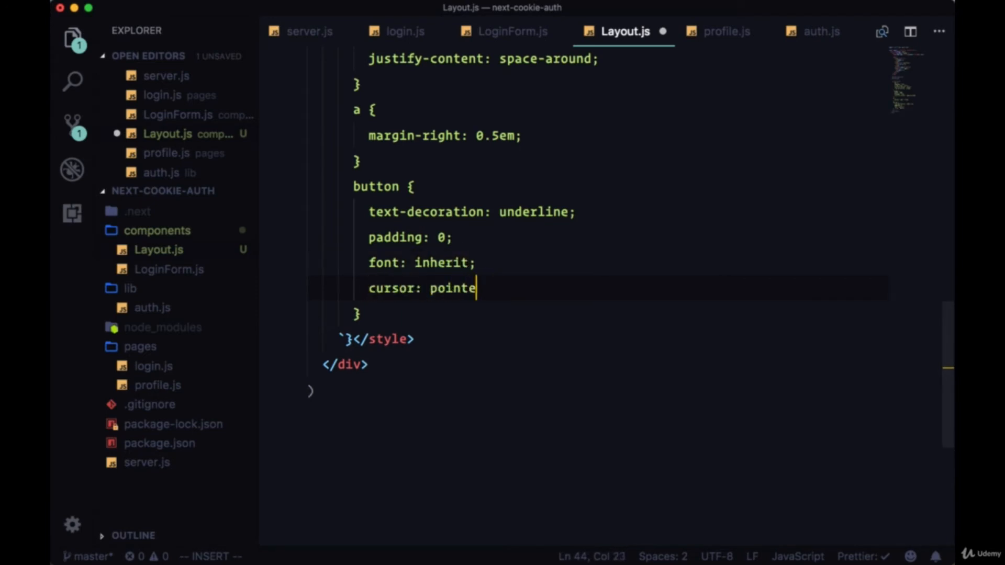
{"action": "type", "text": "r;"}
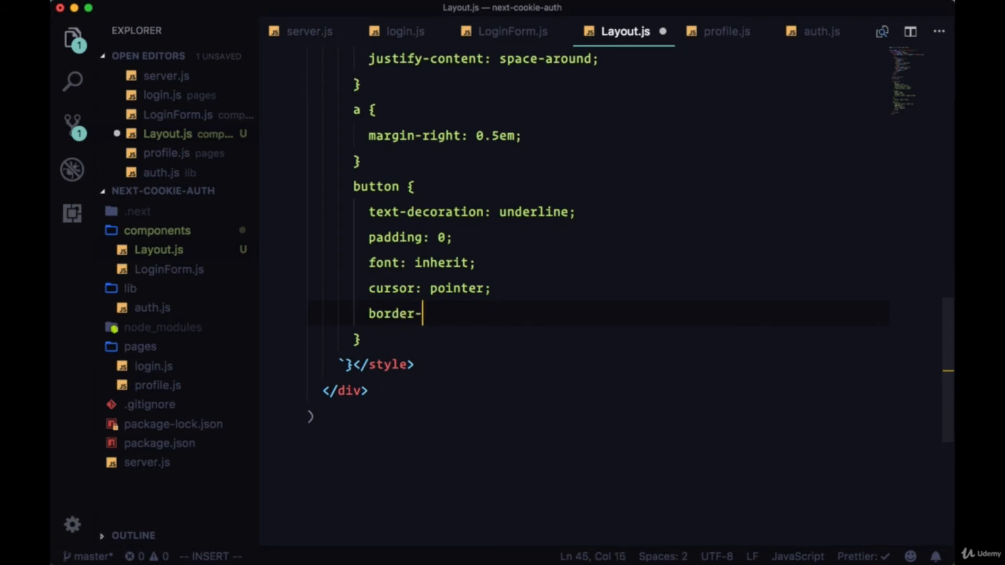
{"action": "type", "text": "style: none;"}
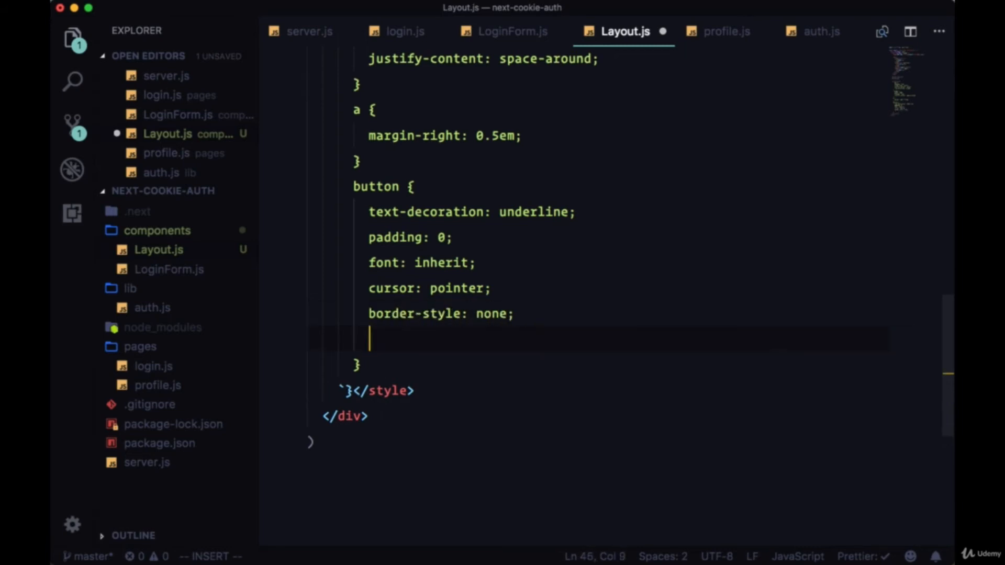
{"action": "type", "text": "color: rgb"}
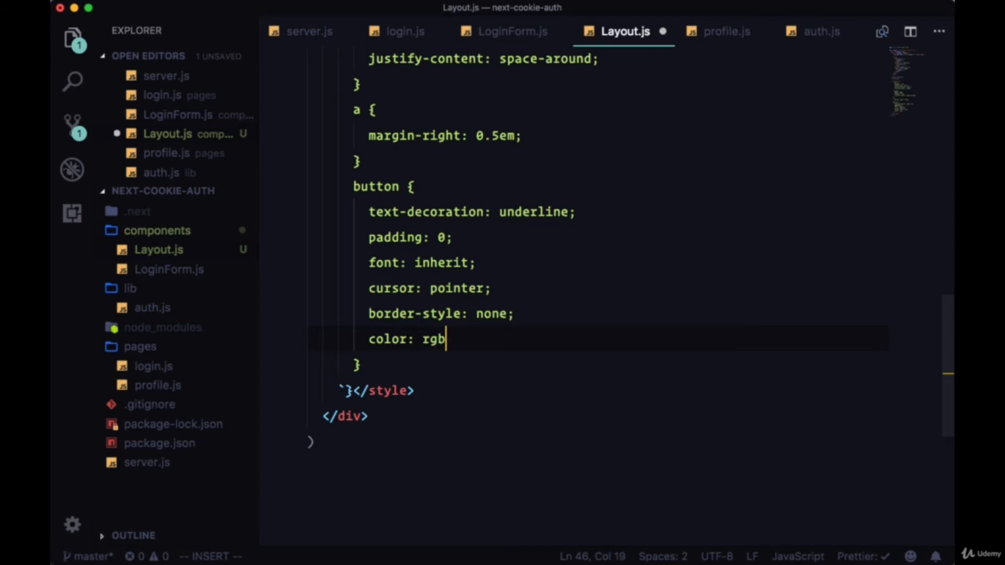
{"action": "type", "text": "(0, 0, 2"}
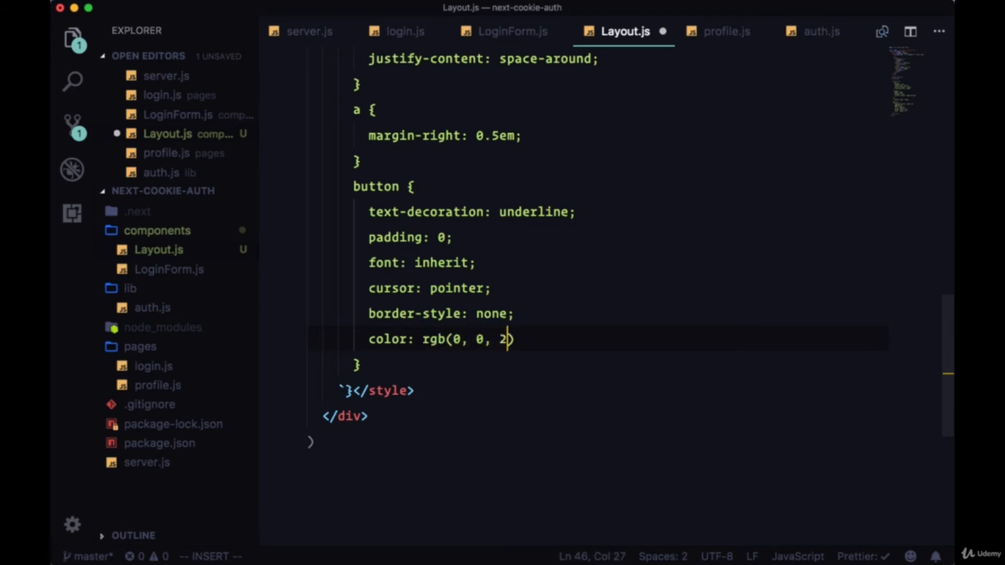
{"action": "type", "text": "38);"}
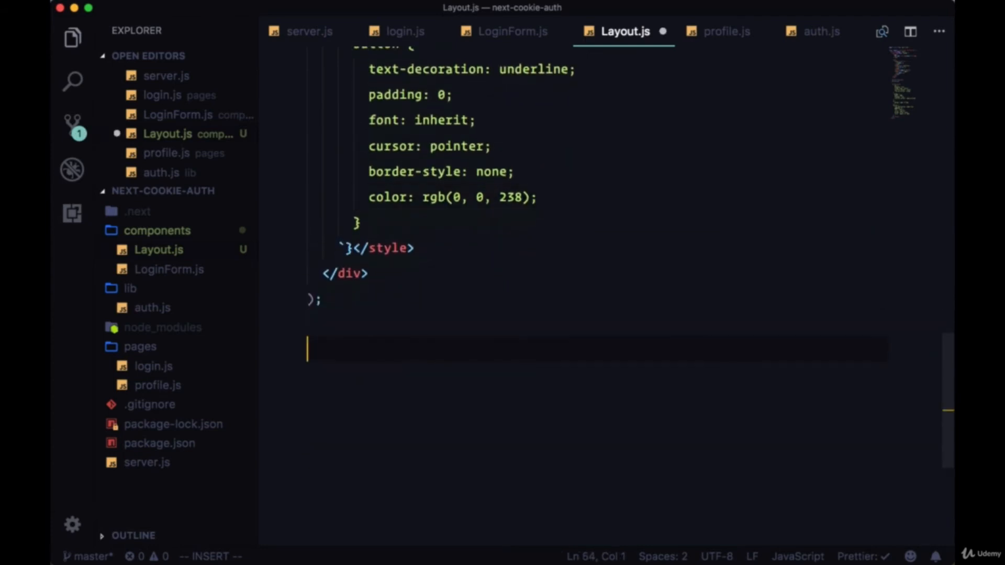
{"action": "type", "text": "export default L"}
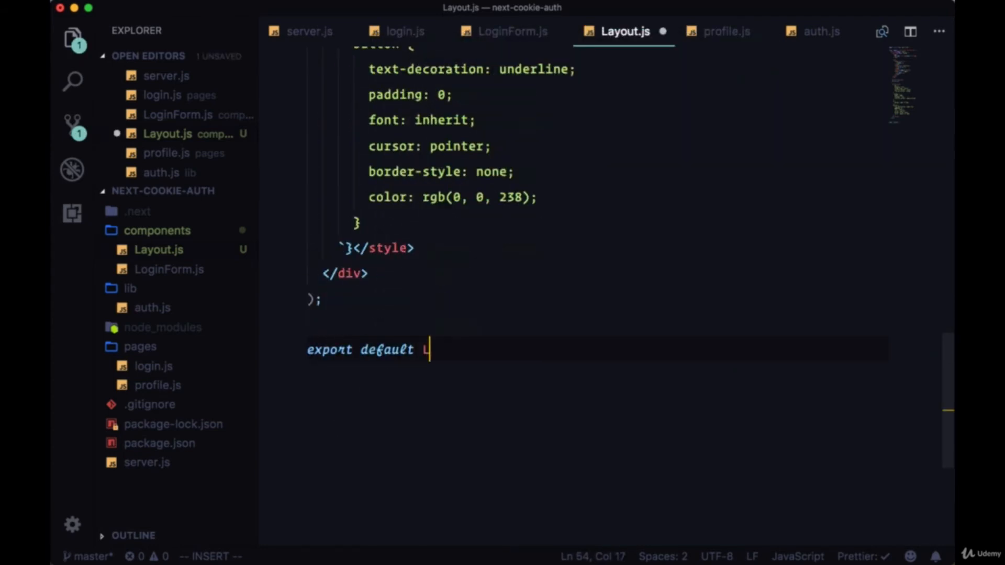
{"action": "type", "text": "ayout;"}
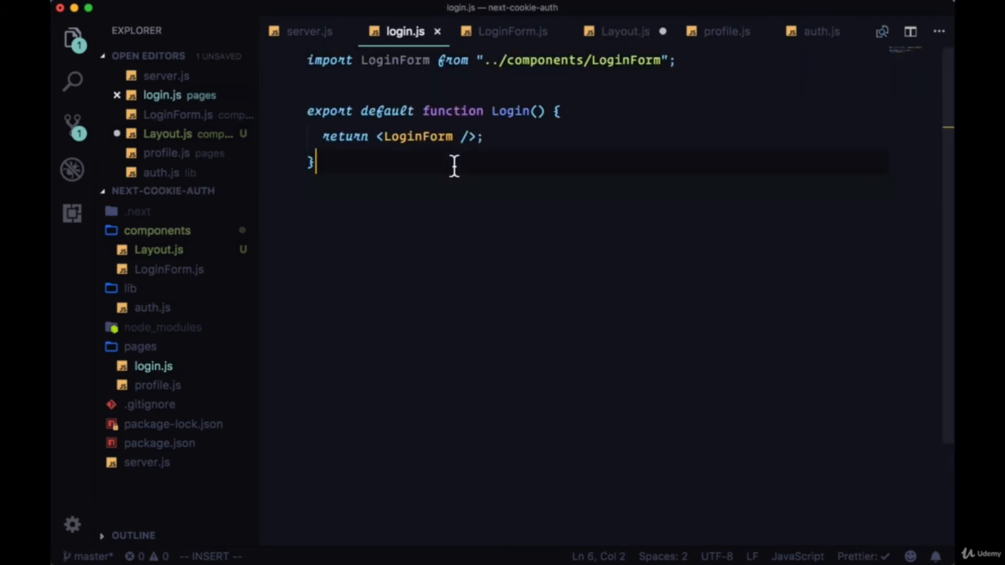
Step: Import Layout from '../components/Layout' in login.js and wrap LoginForm in a Layout titled 'Login'
{"action": "left_click", "coordinate": [674, 60]}
{"action": "type", "text": "import Layout from '../"}
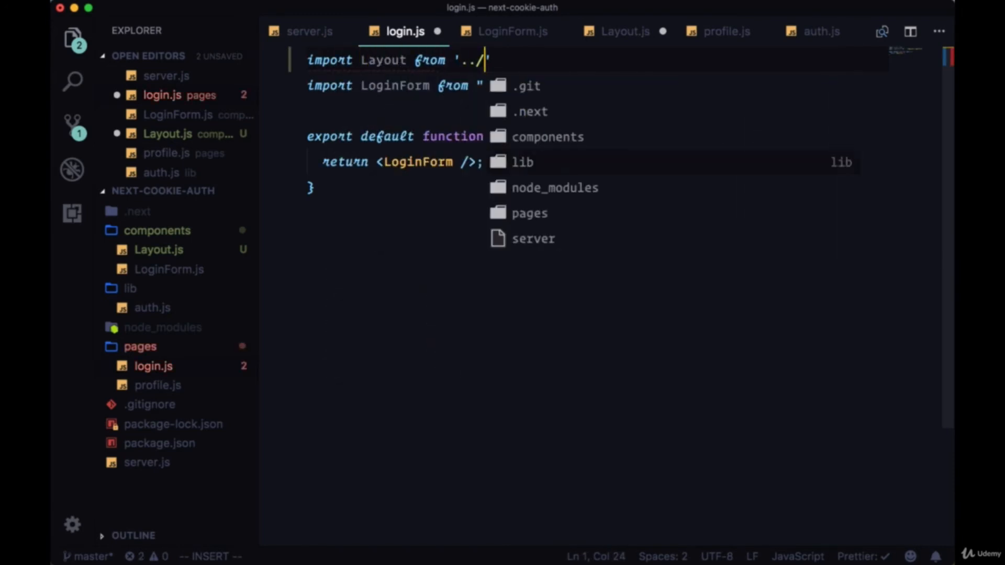
{"action": "type", "text": "components/Layout"}
{"action": "type", "text": "<Layout>"}
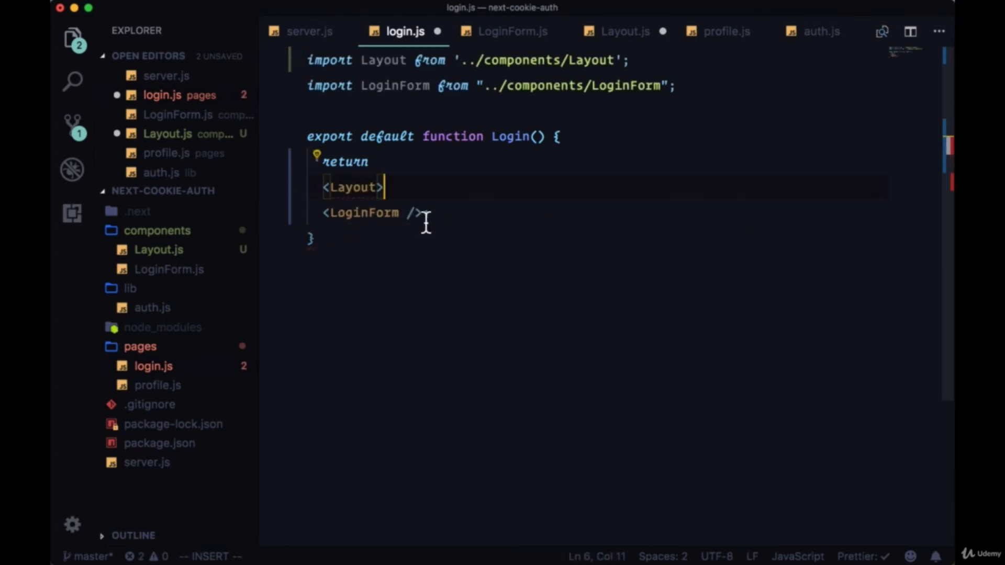
{"action": "type", "text": "</"}
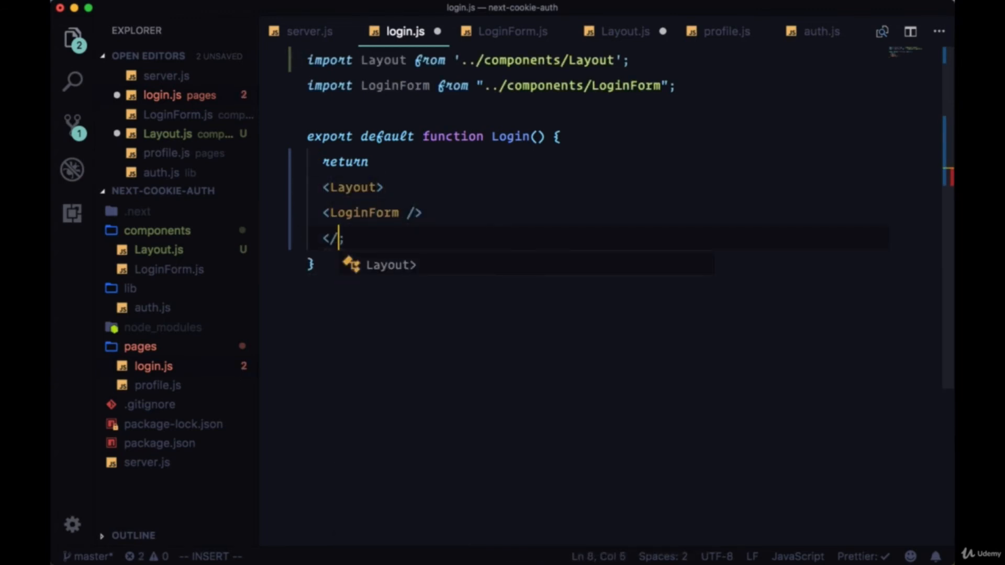
{"action": "type", "text": "("}
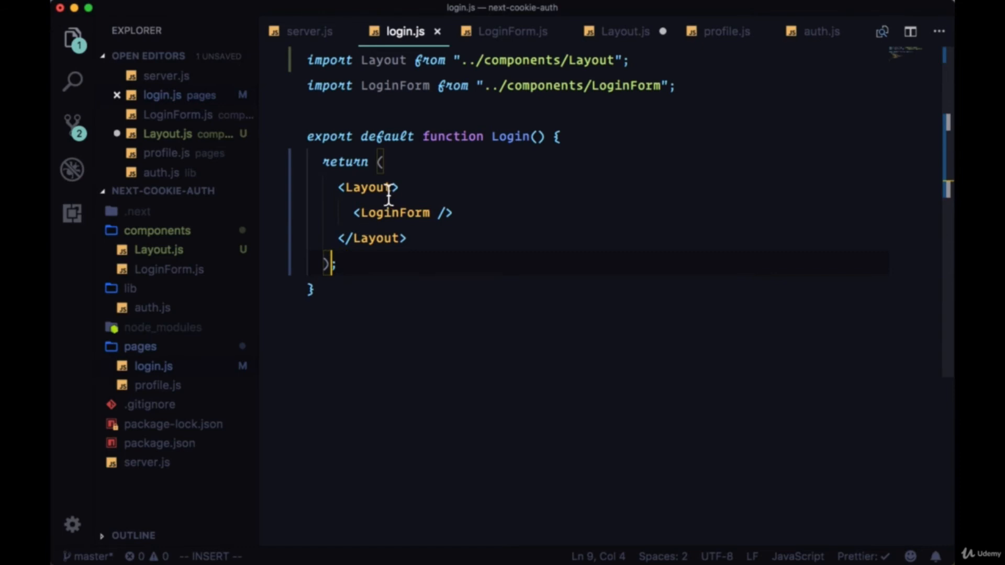
{"action": "type", "text": "title=\"\""}
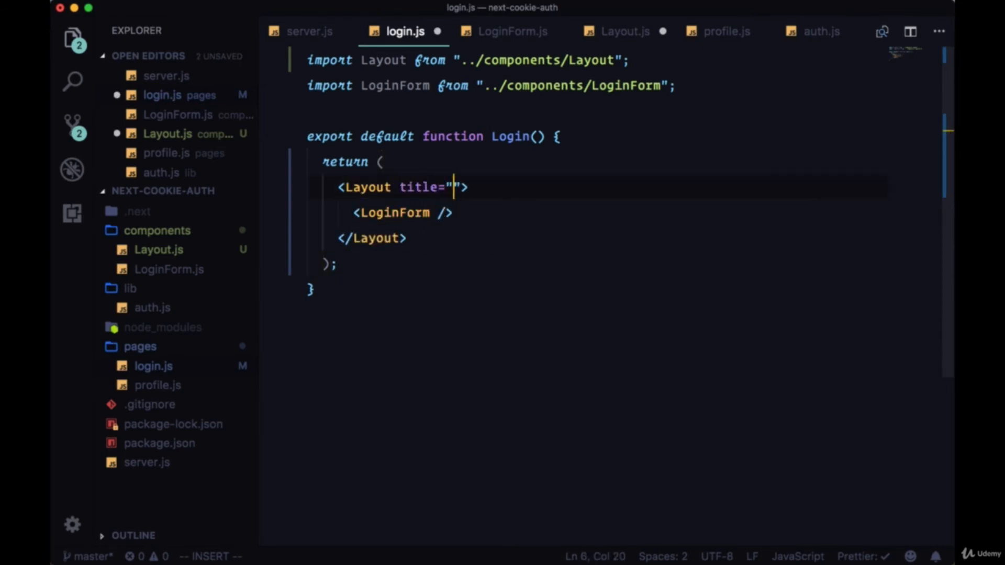
{"action": "type", "text": "Login"}
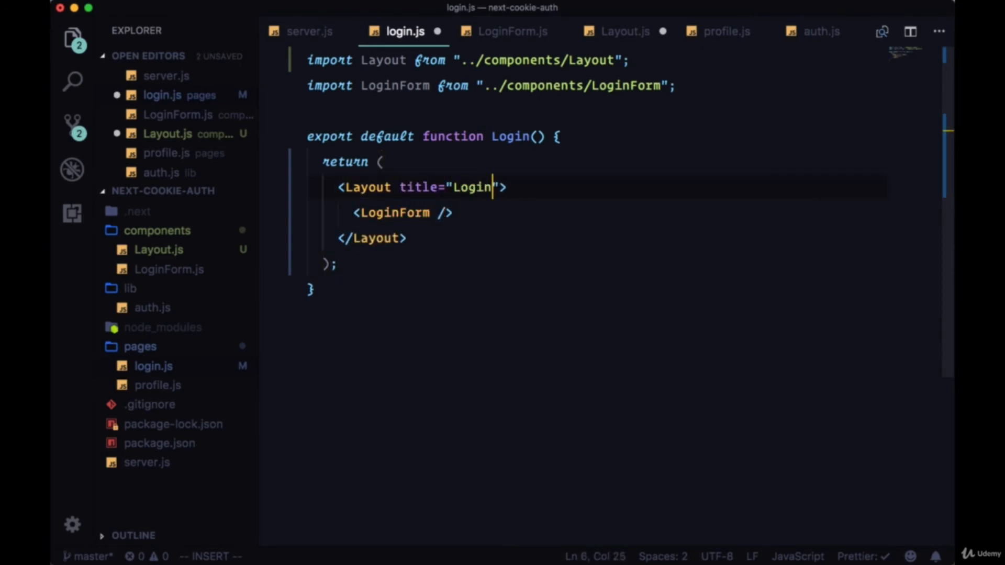
{"action": "double_click", "coordinate": [382, 60]}
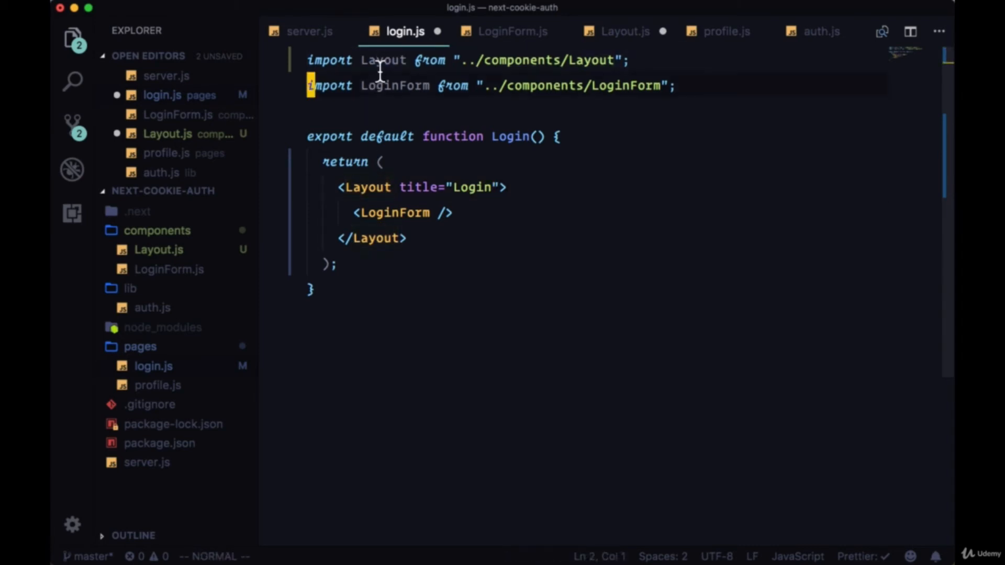
{"action": "left_click", "coordinate": [724, 31]}
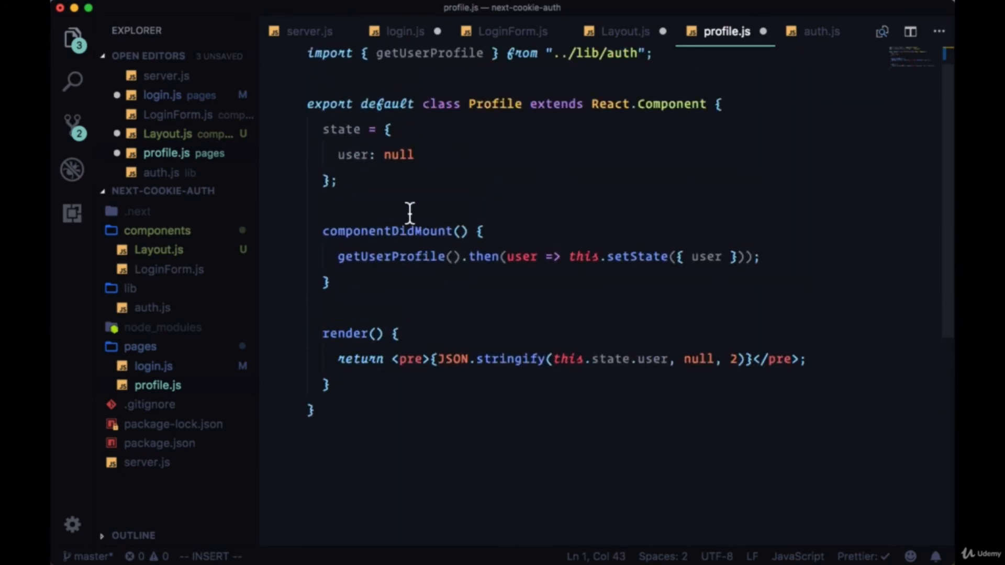
Step: Wrap the profile page's user JSON pre element in a Layout component
{"action": "scroll", "scroll_direction": "down", "scroll_amount": 3}
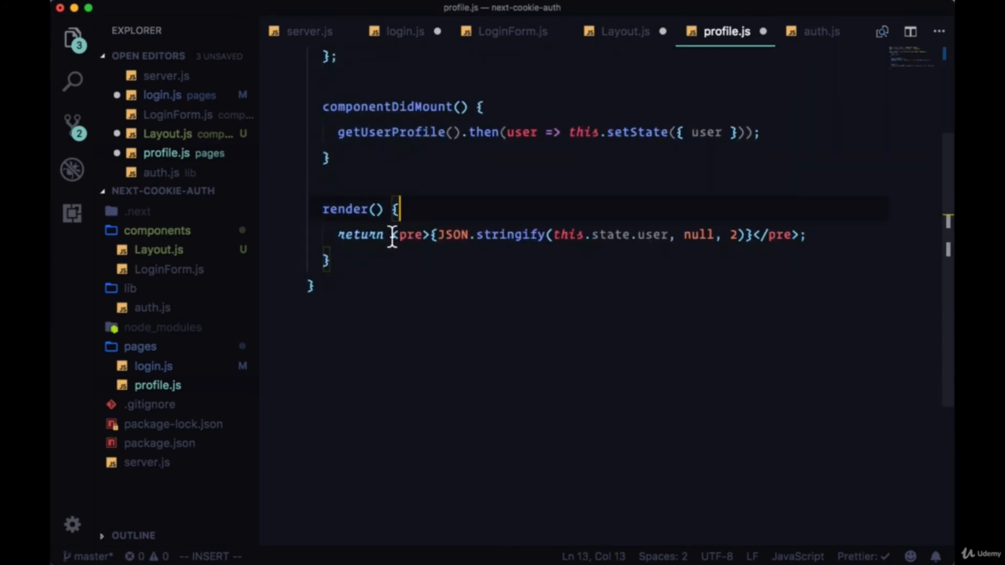
{"action": "type", "text": "<Layout>"}
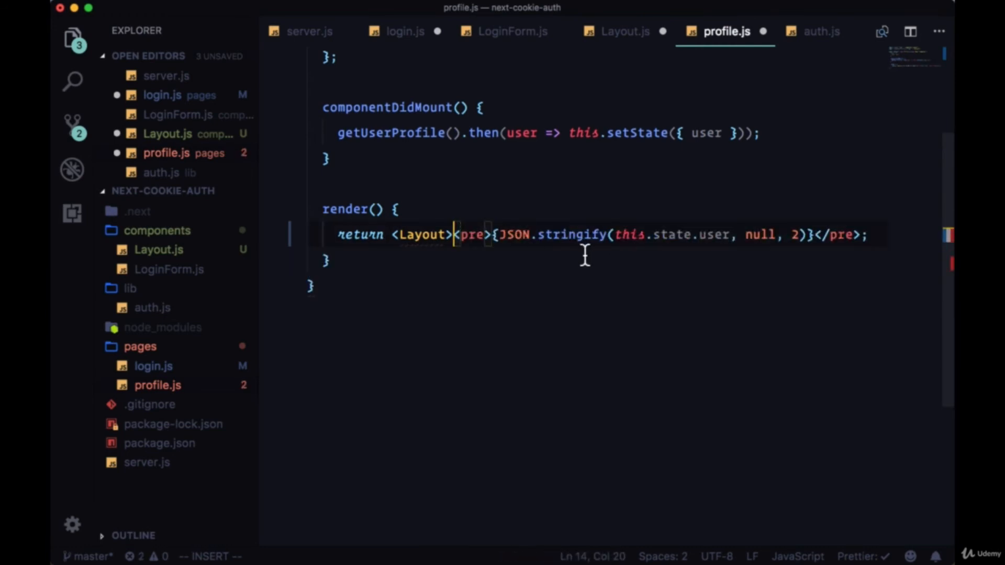
{"action": "type", "text": "</Layout>"}
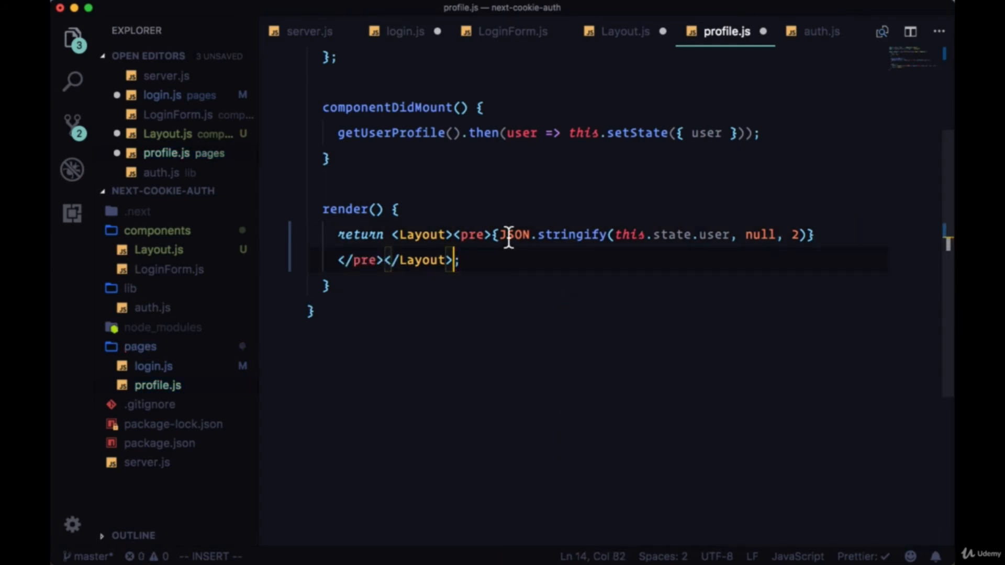
{"action": "type", "text": "titl"}
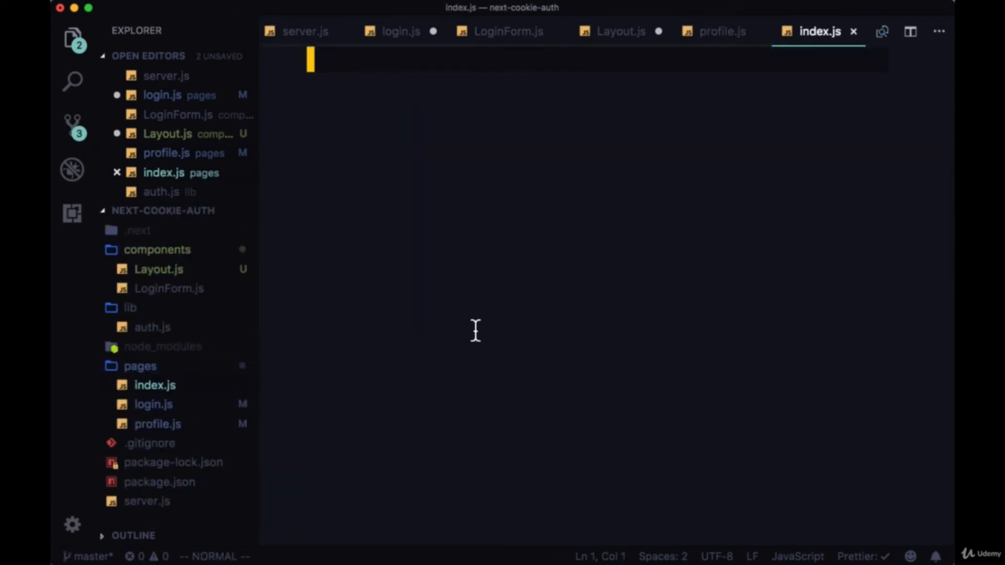
Step: In index.js, import Link from next/link and start a default-exported Index function
{"action": "type", "text": "import Link from '"}
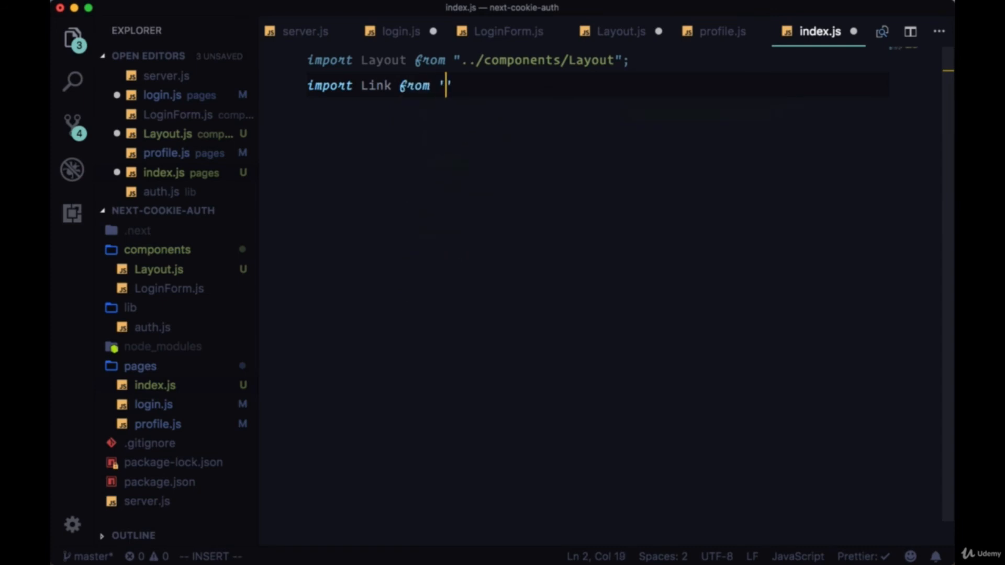
{"action": "type", "text": "next/link"}
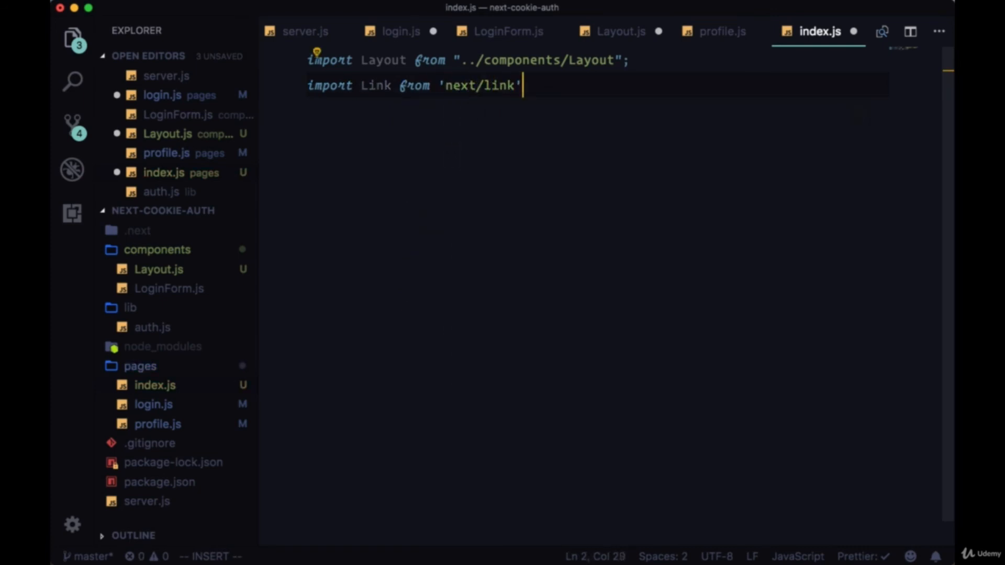
{"action": "type", "text": "export"}
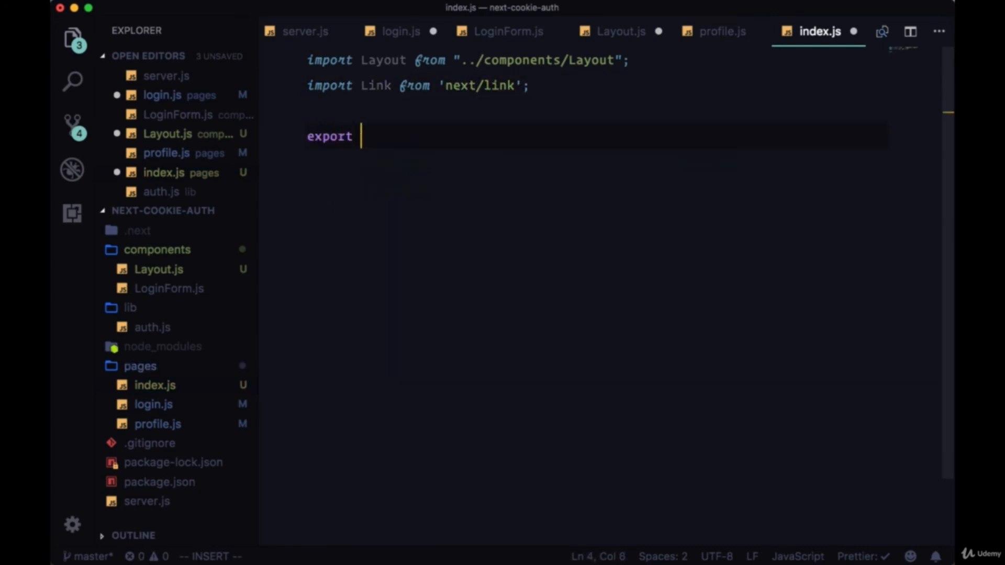
{"action": "type", "text": "default"}
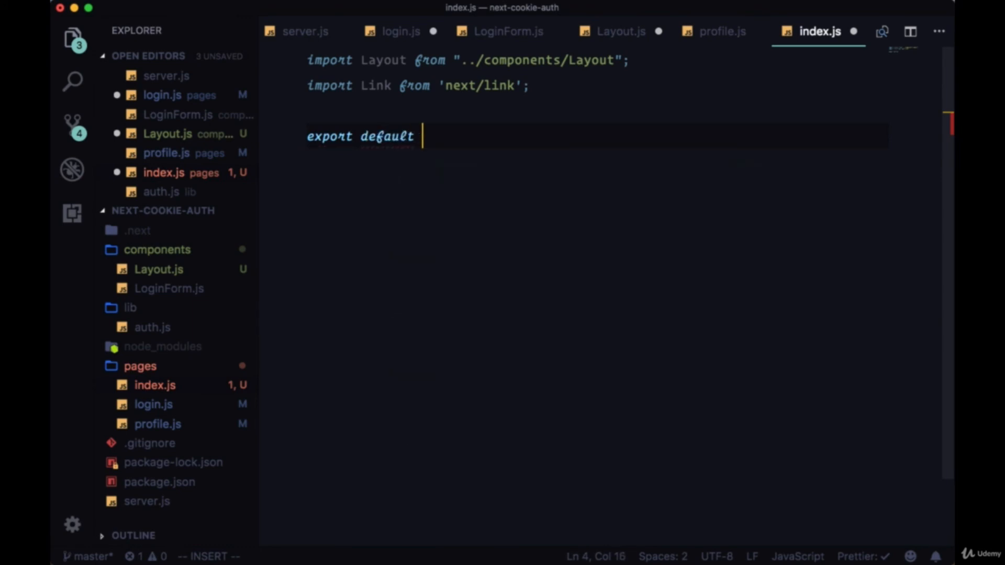
{"action": "type", "text": "function"}
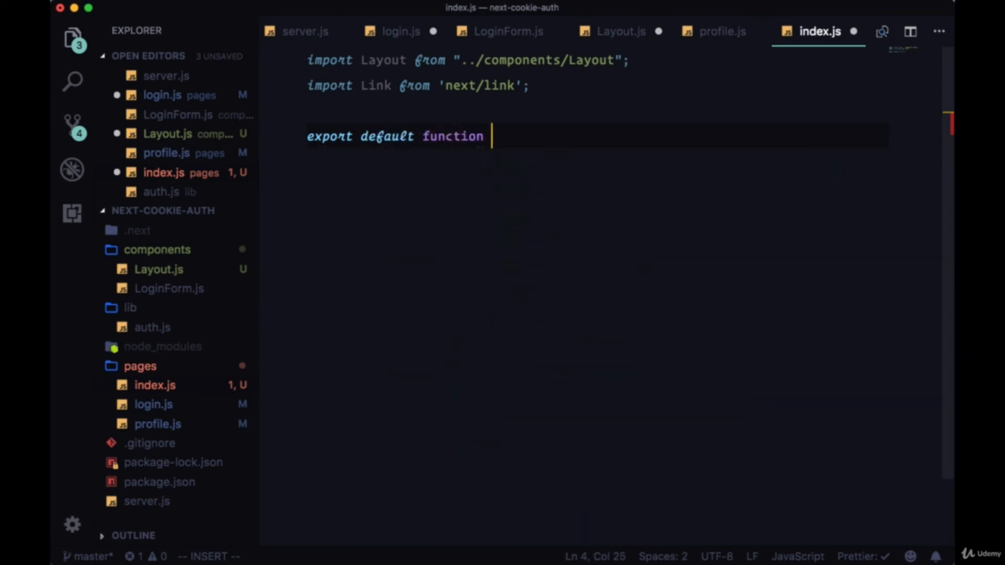
{"action": "type", "text": "Index"}
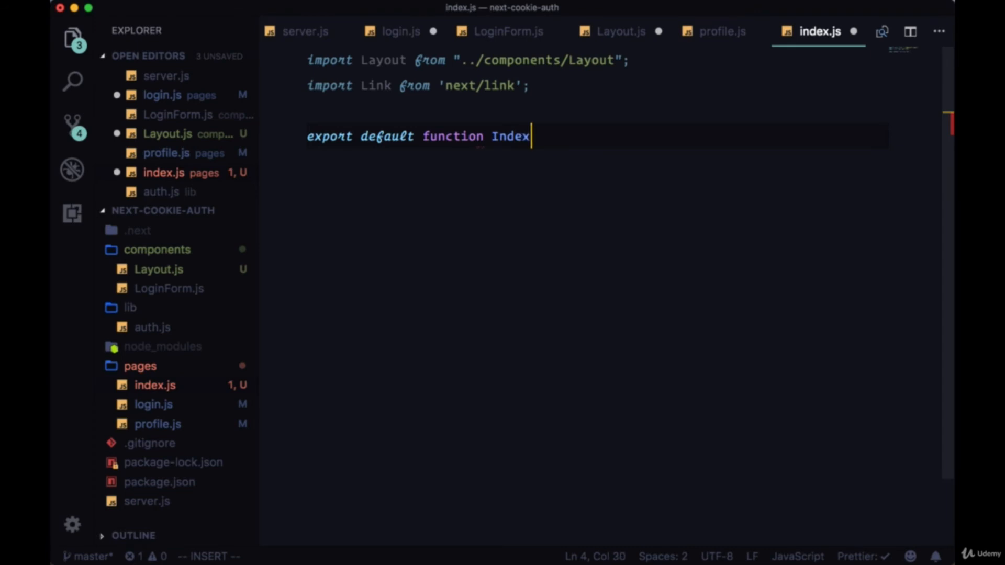
{"action": "type", "text": "()"}
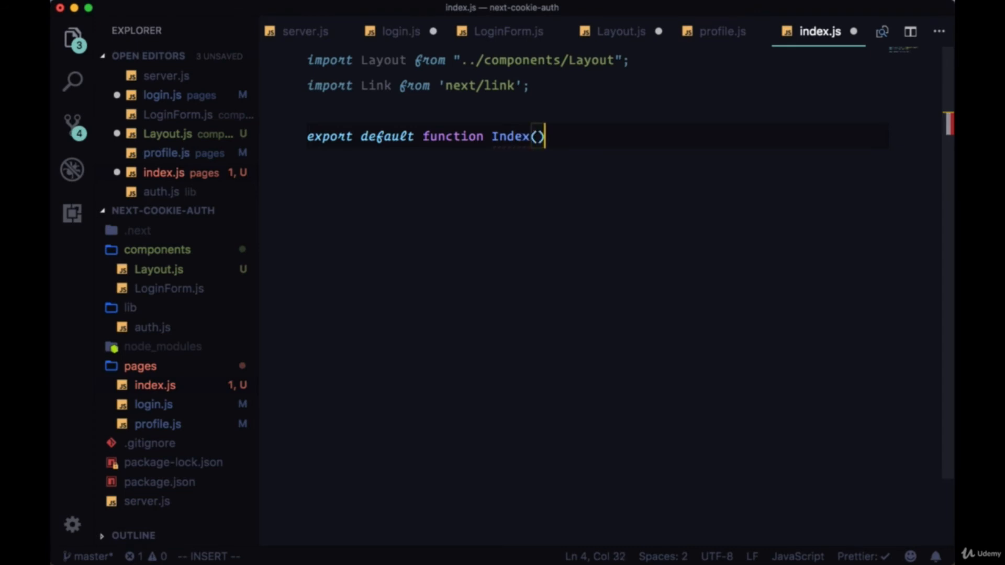
{"action": "type", "text": "{"}
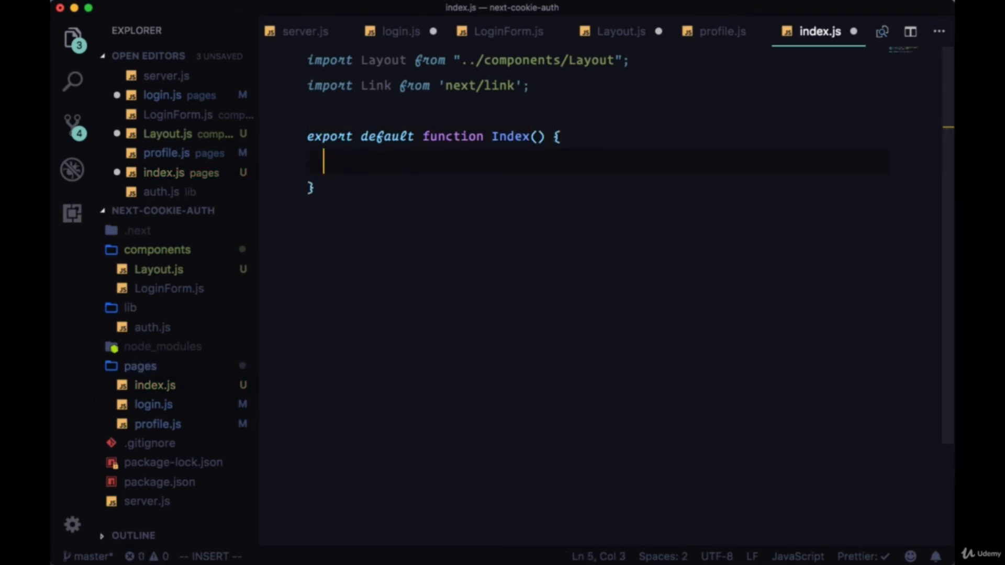
{"action": "type", "text": "return ("}
{"action": "type", "text": "<Layout></Layout>"}
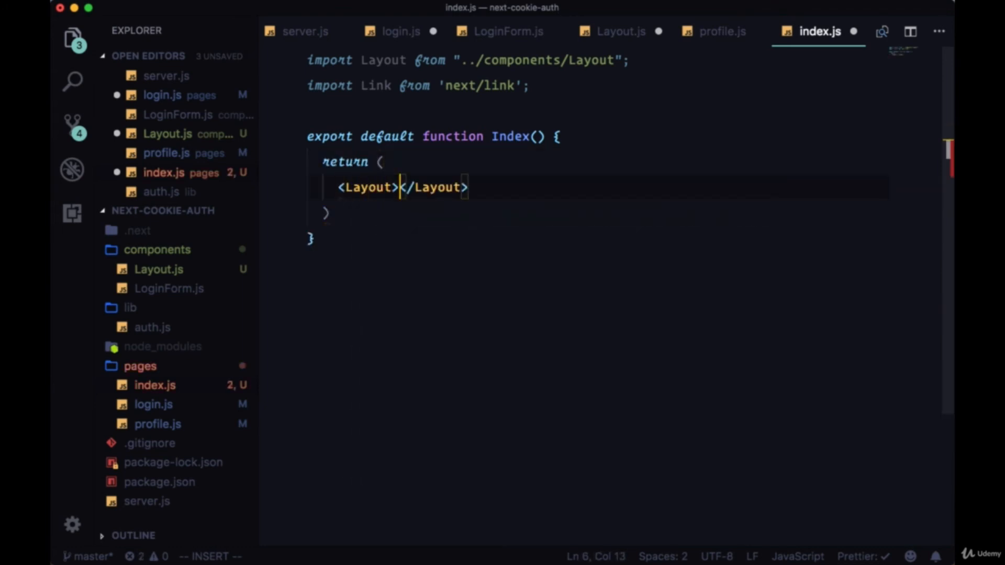
Step: Render a Layout titled 'Home' containing a /profile link reading 'Go to profile'
{"action": "type", "text": "title=\"\">"}
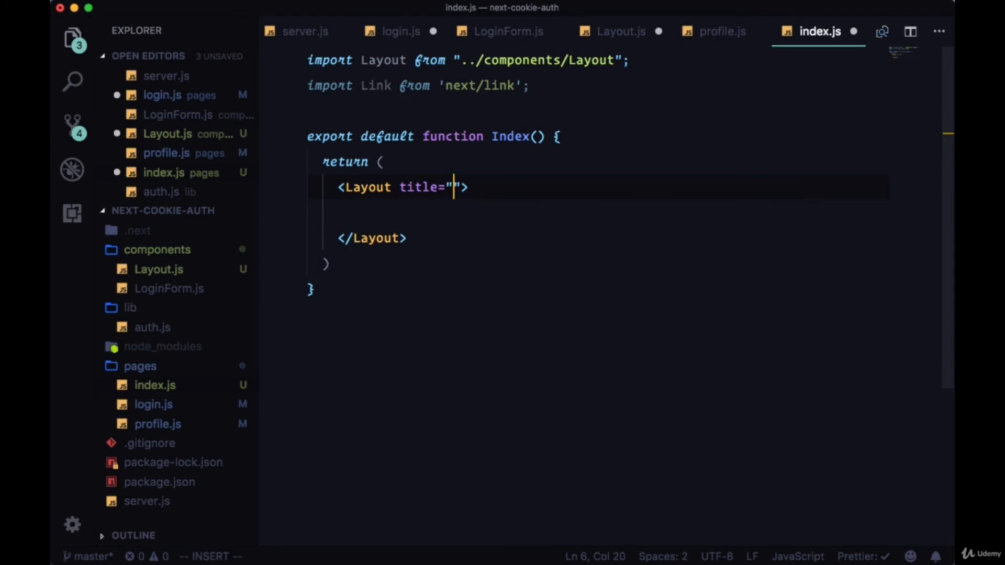
{"action": "type", "text": "Home"}
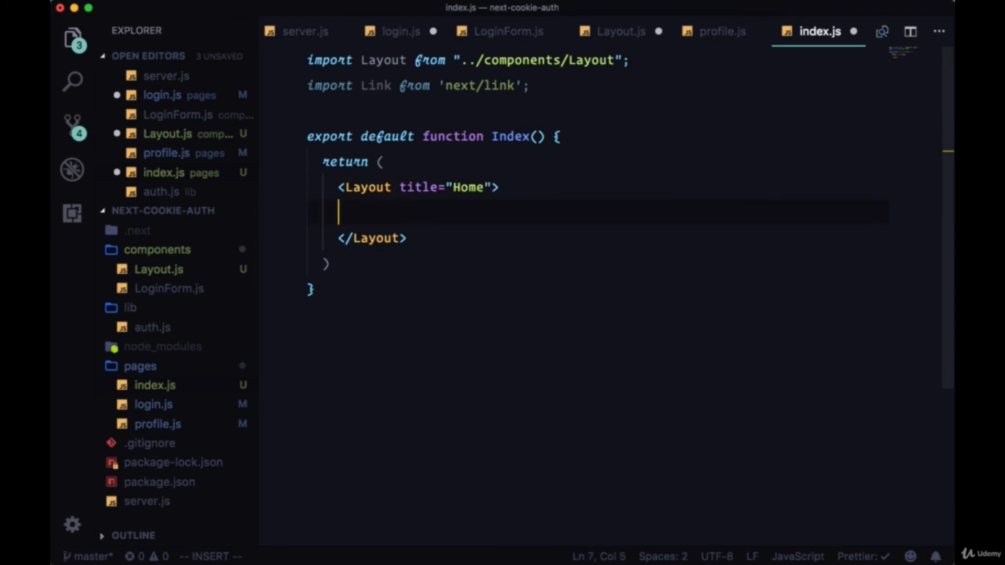
{"action": "type", "text": "<Link href=\"/profile\">"}
{"action": "type", "text": "a"}
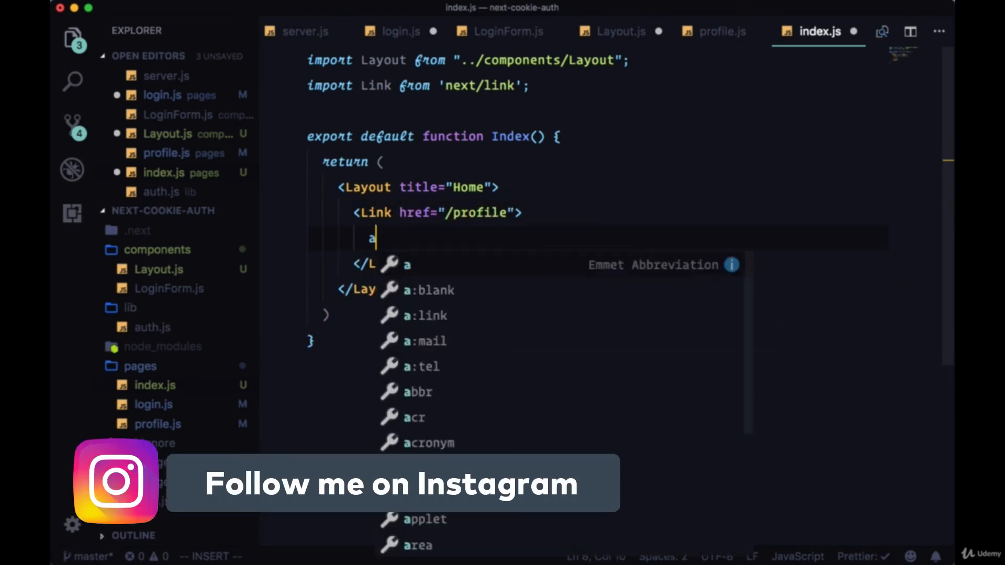
{"action": "key", "text": "Tab"}
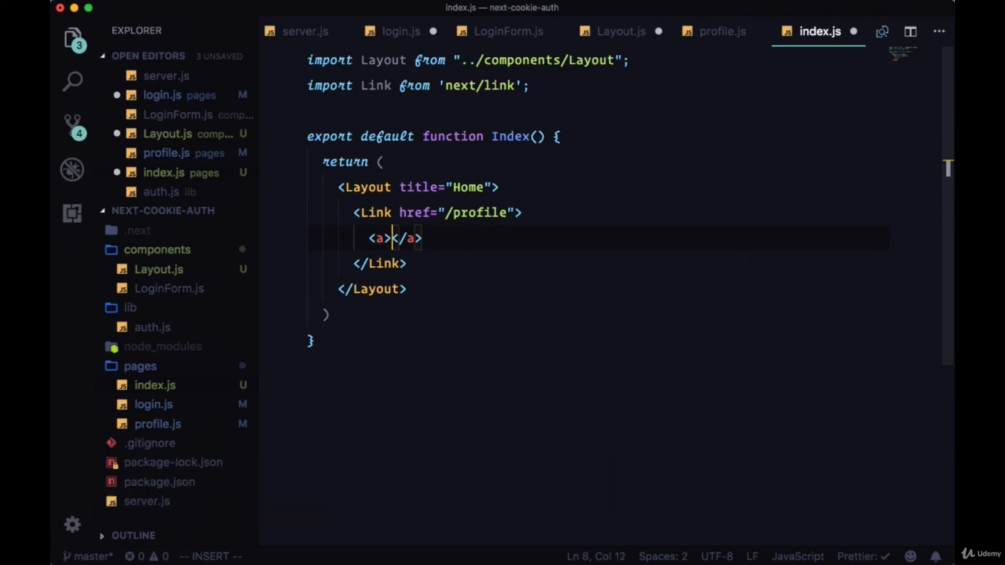
{"action": "type", "text": "Go to prf"}
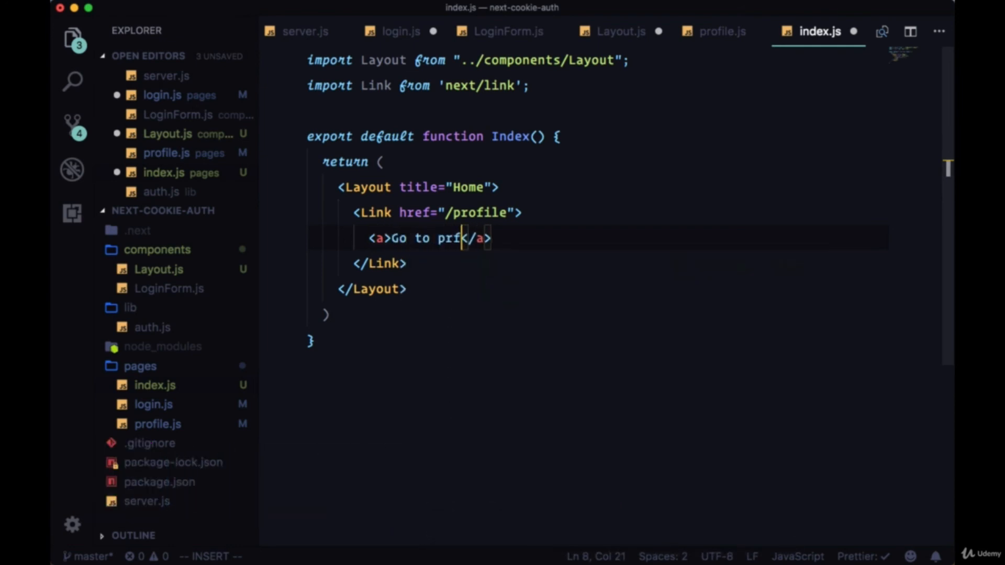
{"action": "type", "text": "ofile"}
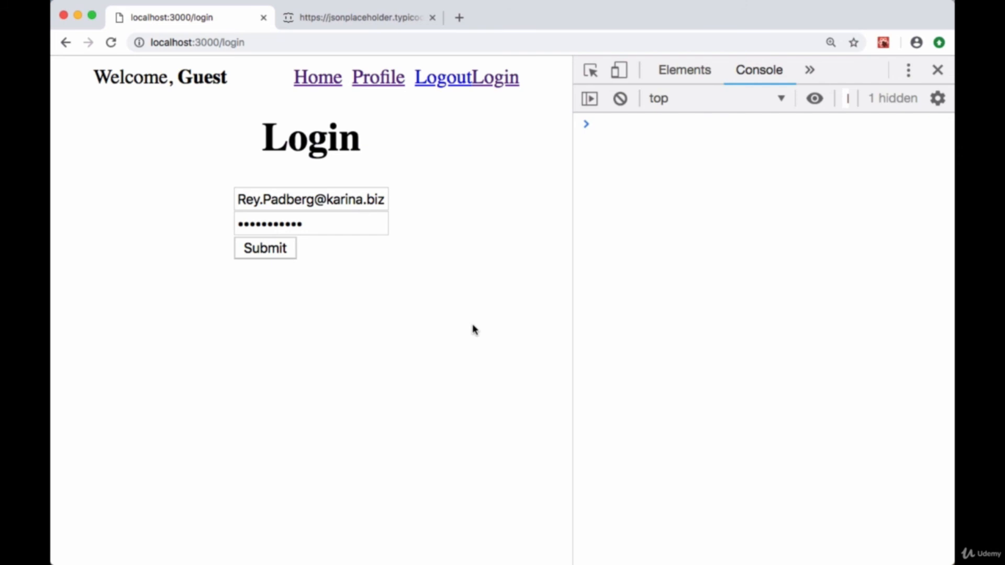
{"action": "mouse_move", "coordinate": [412, 198]}
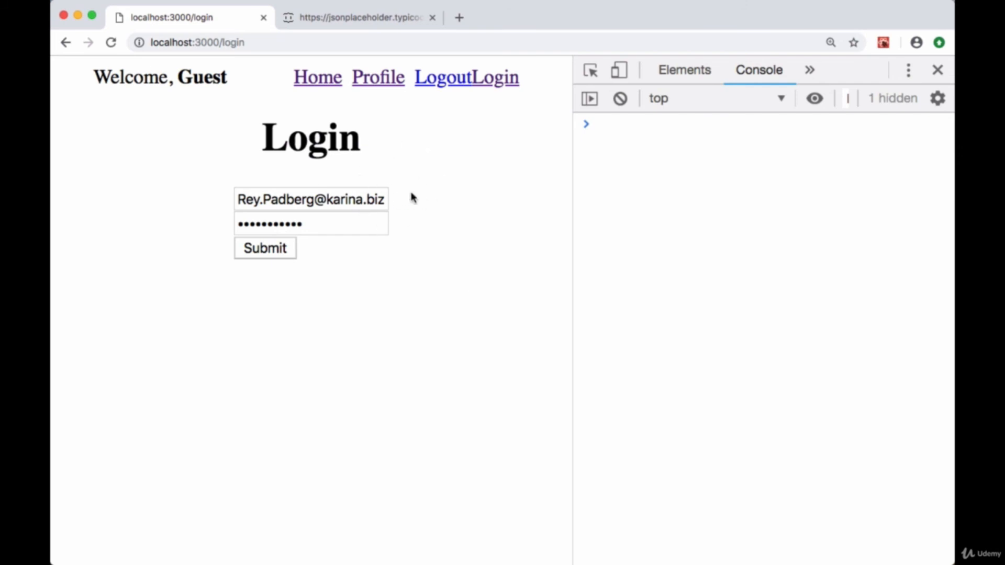
{"action": "mouse_move", "coordinate": [344, 99]}
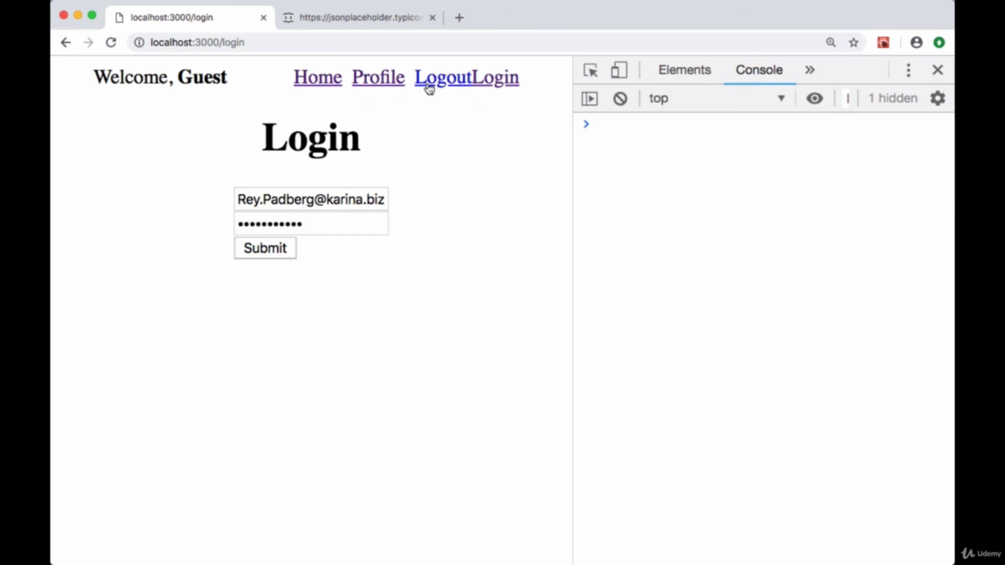
{"action": "mouse_move", "coordinate": [477, 100]}
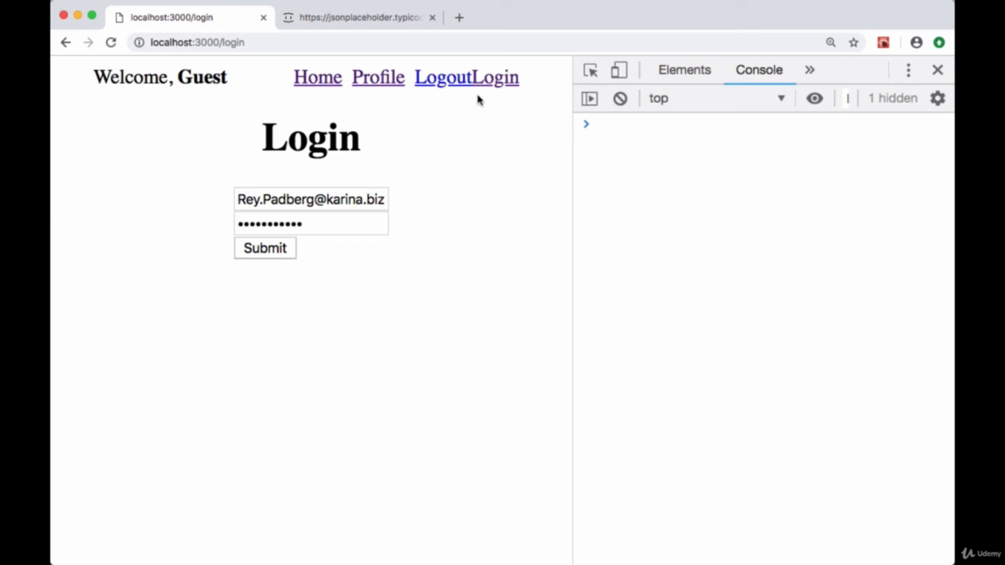
{"action": "mouse_move", "coordinate": [388, 101]}
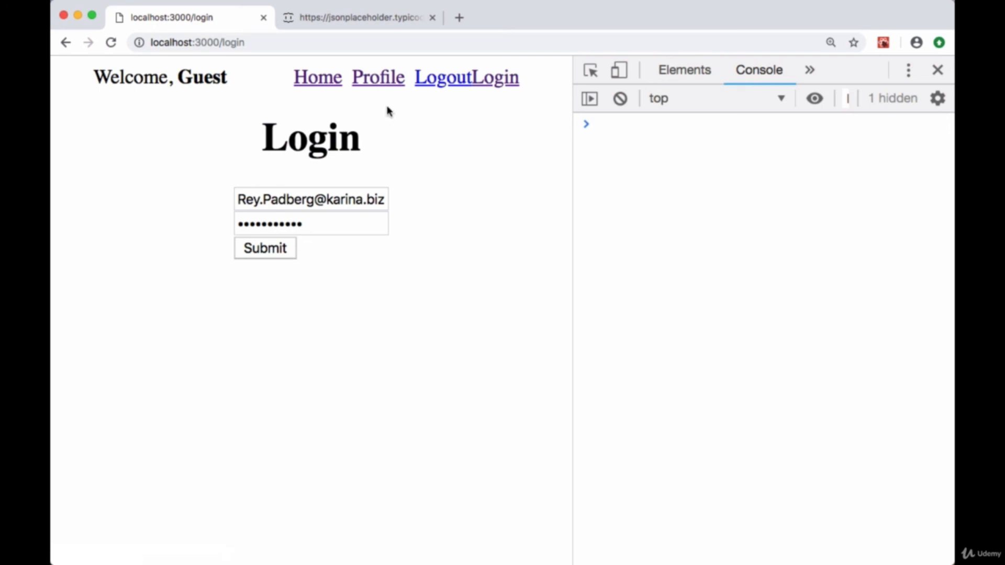
{"action": "mouse_move", "coordinate": [377, 77]}
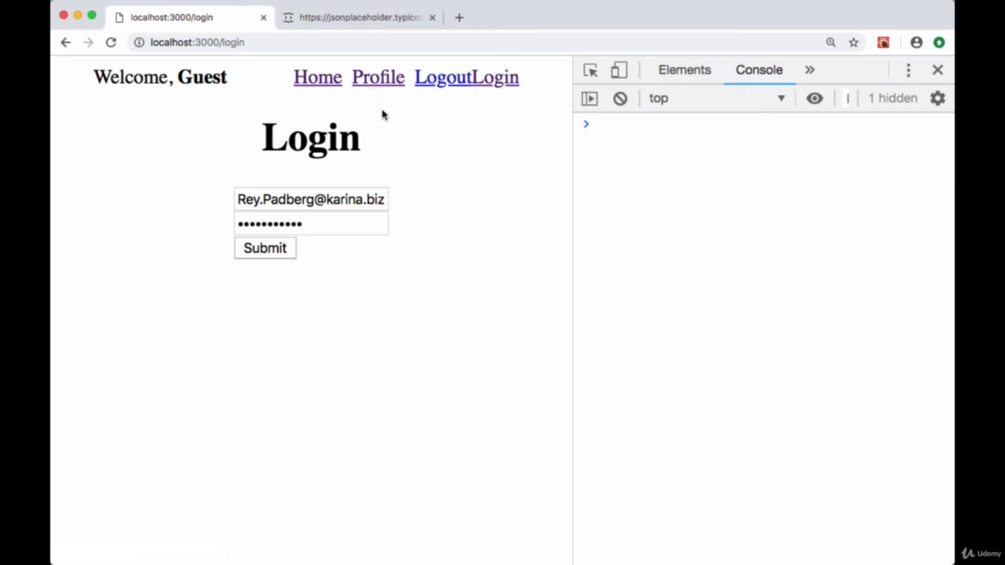
{"action": "mouse_move", "coordinate": [441, 87]}
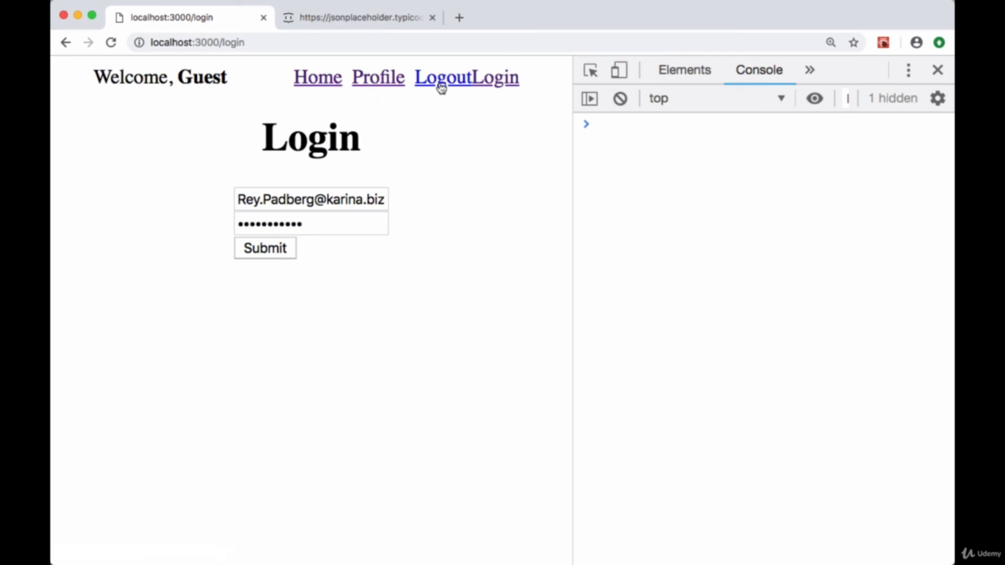
{"action": "mouse_move", "coordinate": [434, 110]}
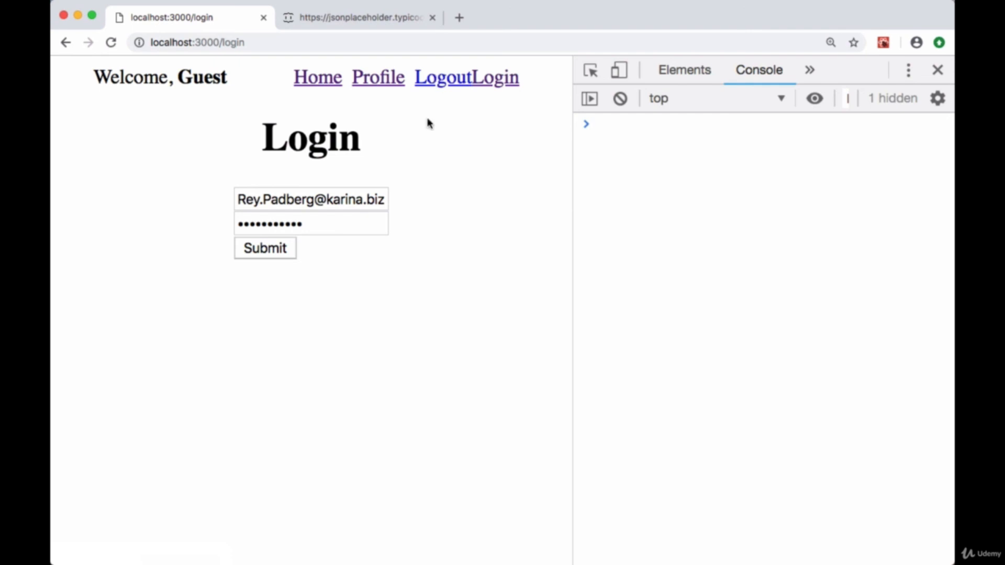
{"action": "mouse_move", "coordinate": [437, 104]}
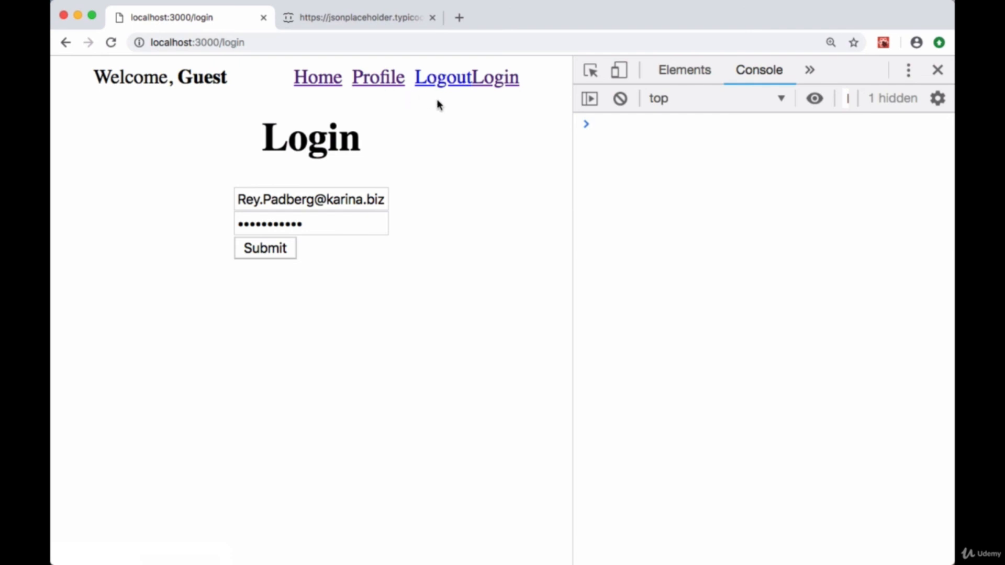
{"action": "mouse_move", "coordinate": [414, 115]}
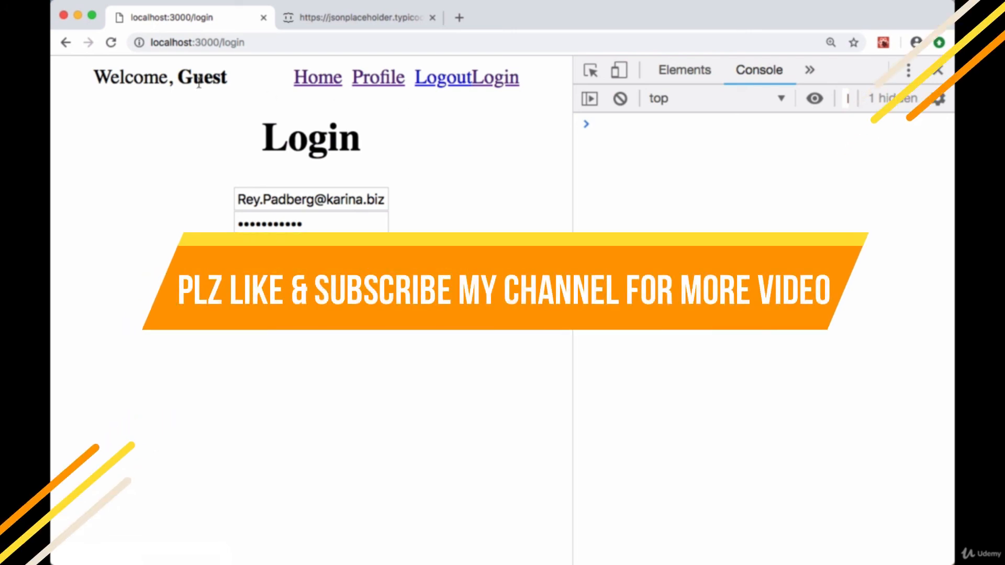
{"action": "mouse_move", "coordinate": [183, 113]}
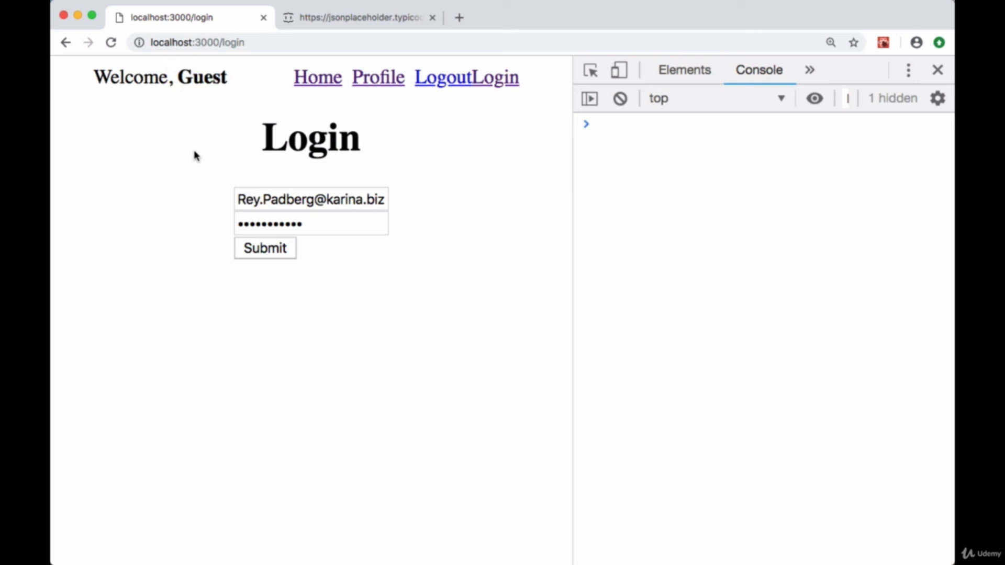
{"action": "mouse_move", "coordinate": [194, 154]}
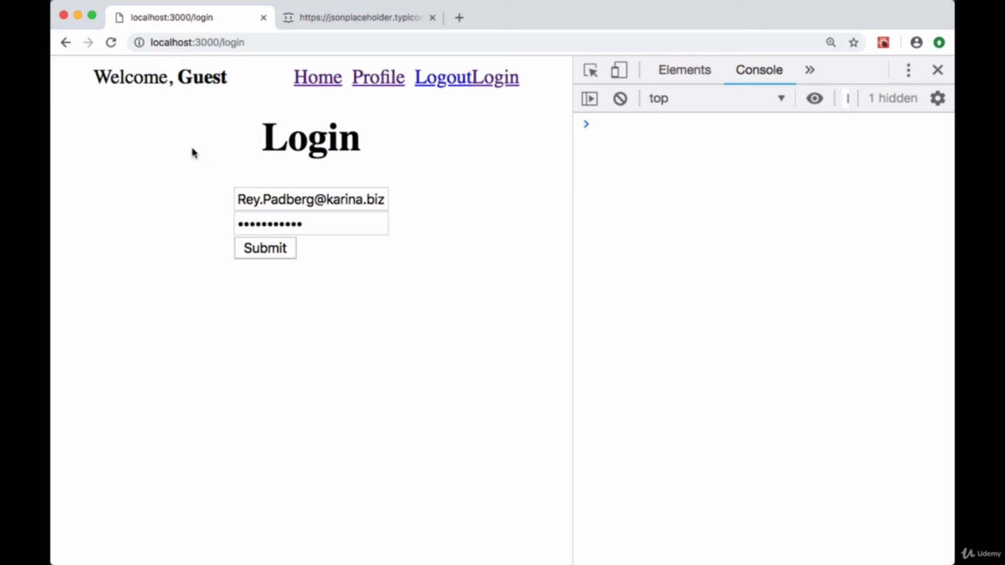
{"action": "mouse_move", "coordinate": [217, 122]}
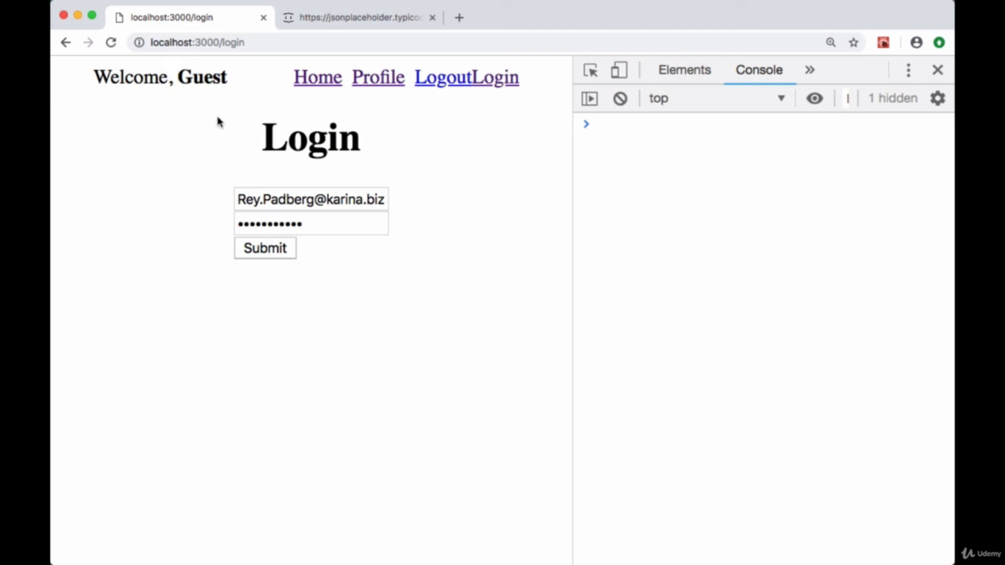